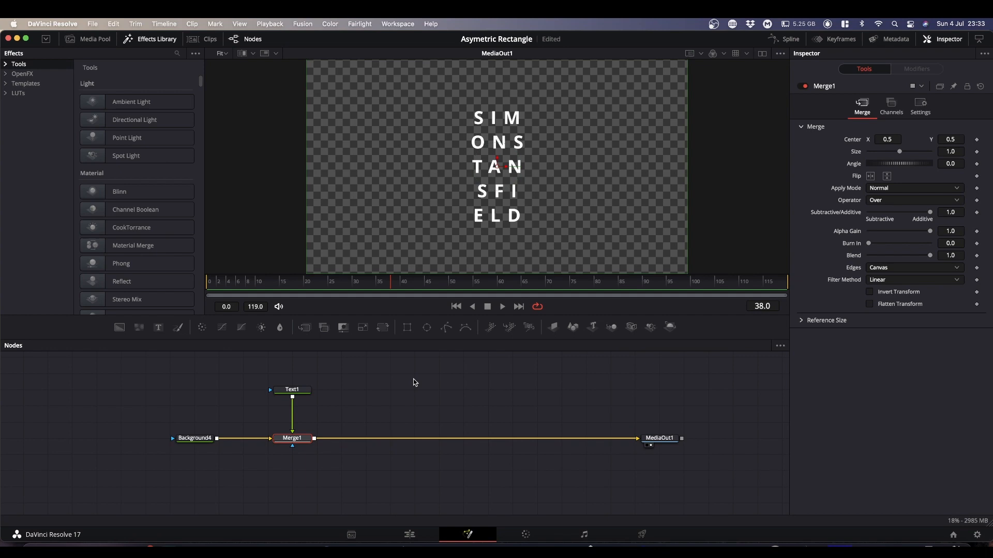
mouse_move(493, 423)
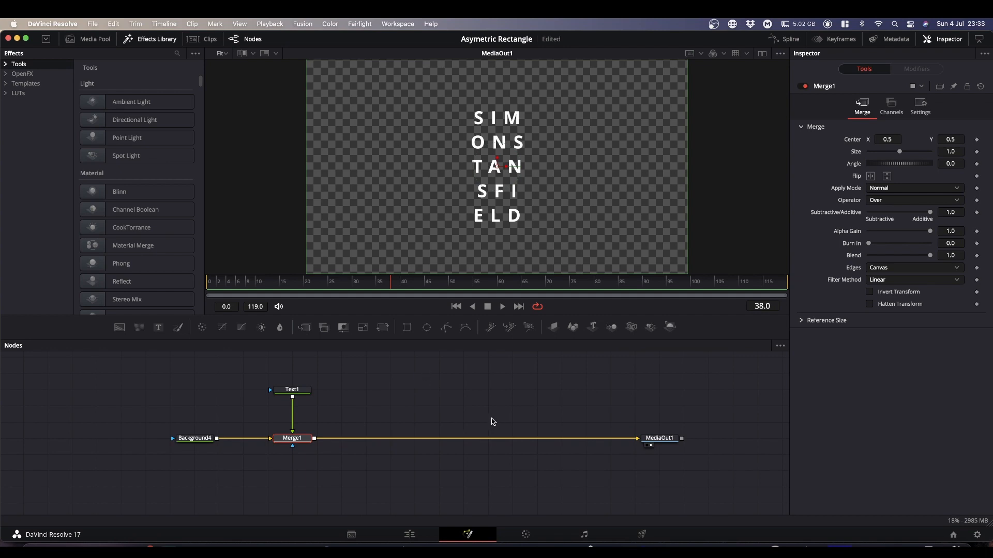
mouse_move(434, 422)
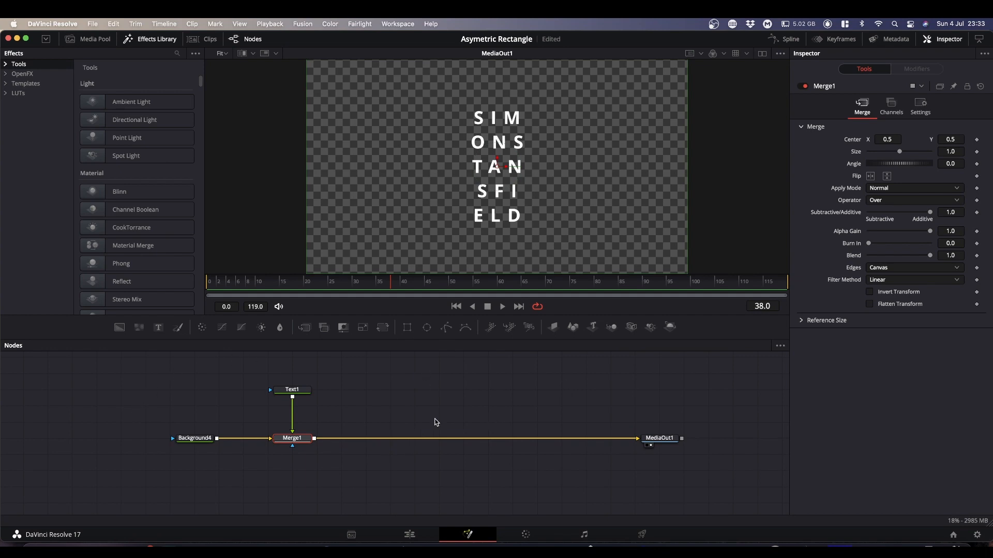
mouse_move(485, 245)
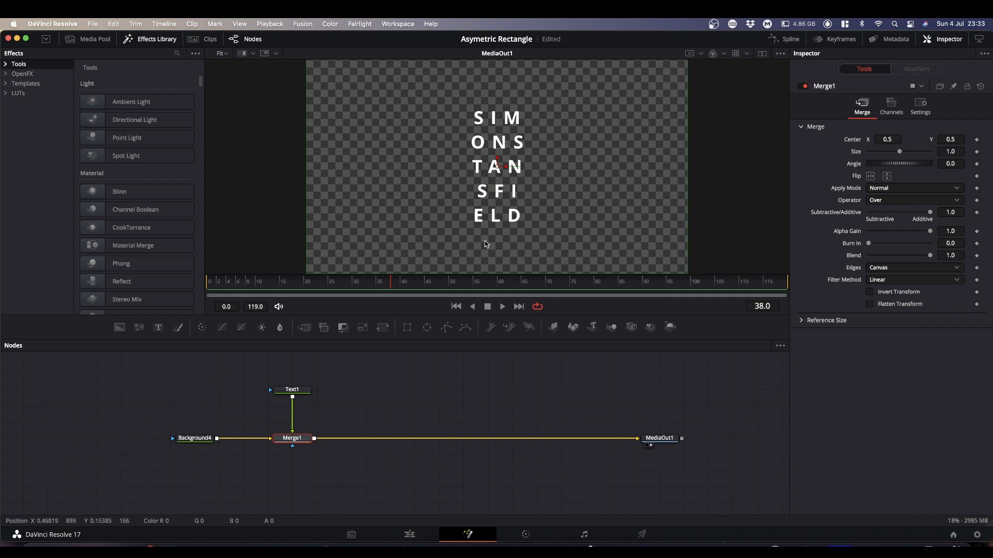
mouse_move(459, 219)
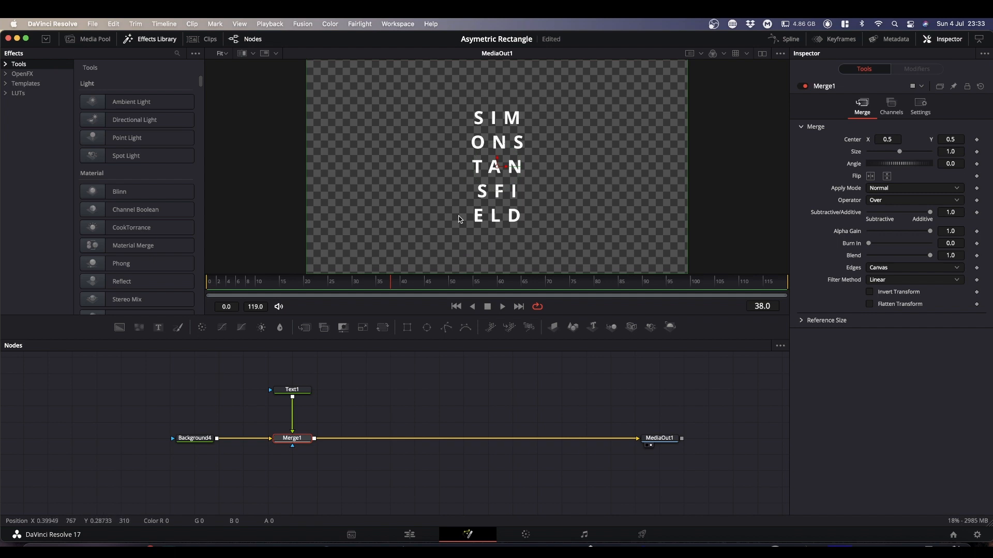
mouse_move(495, 110)
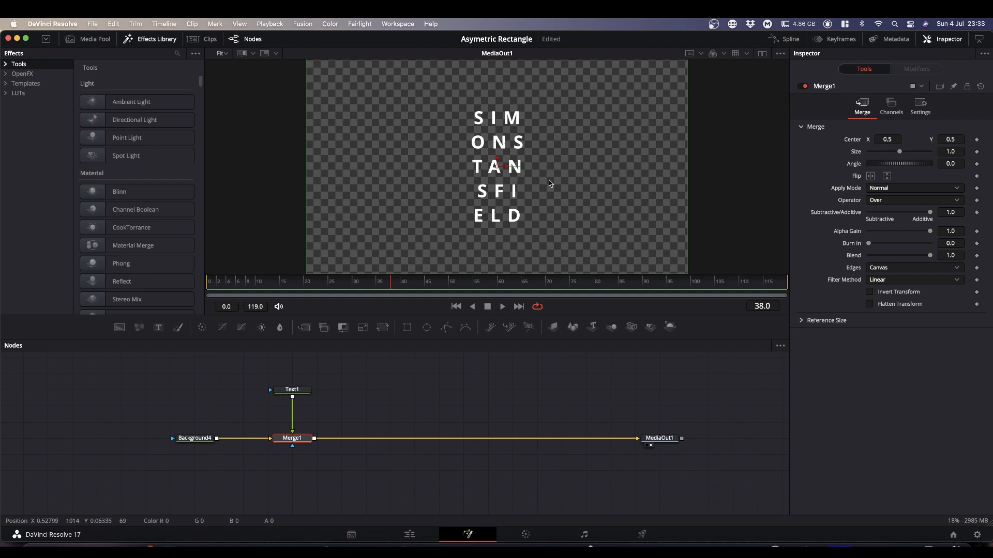
mouse_move(525, 239)
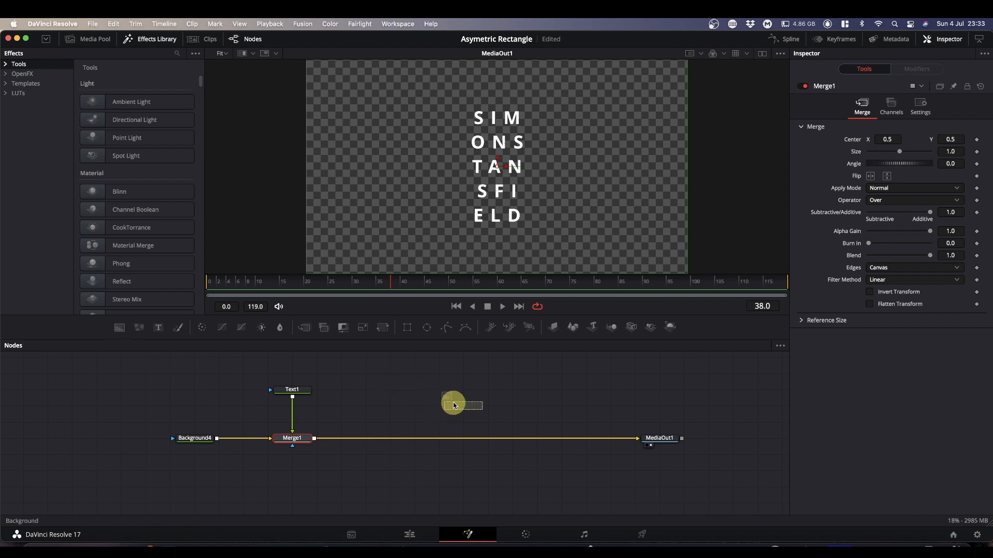
Paste the copied background into the node graph and make its colour white
click(463, 406)
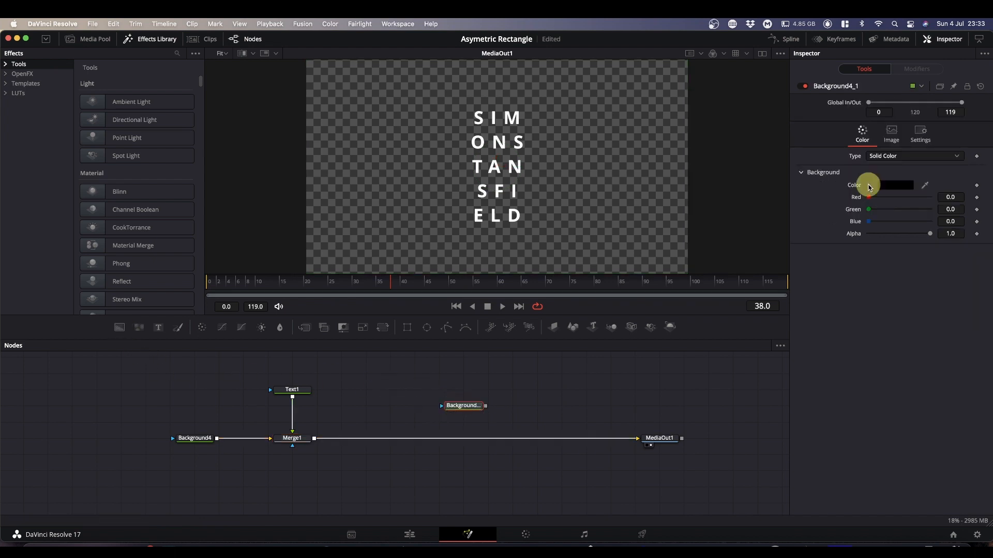
click(894, 185)
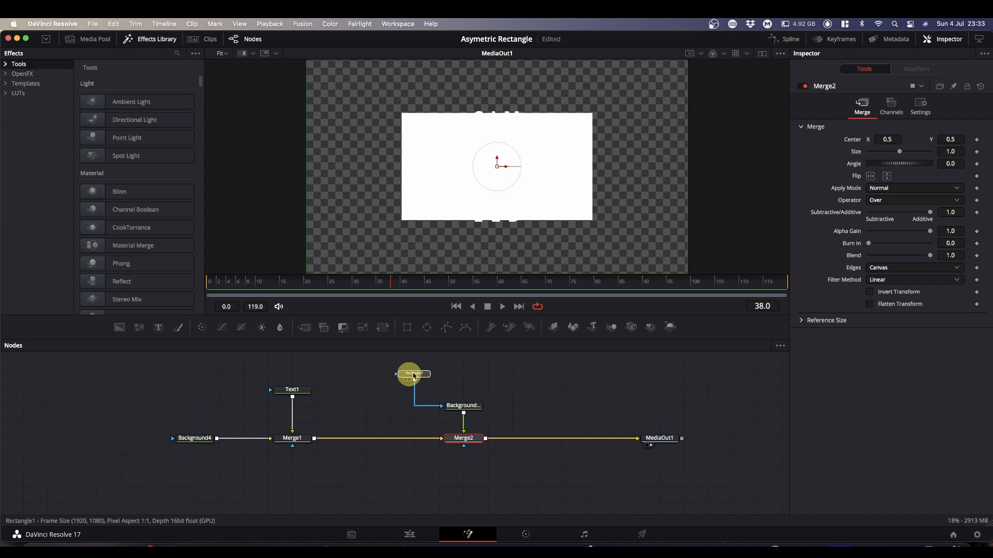
Make Rectangle1 an outline with Solid off and narrow it to width 0.173
click(462, 374)
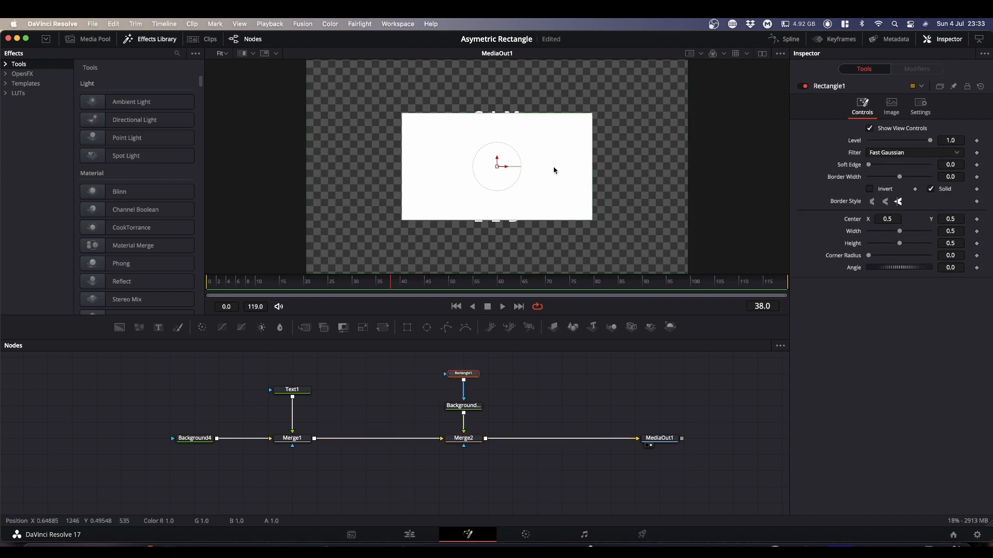
mouse_move(410, 248)
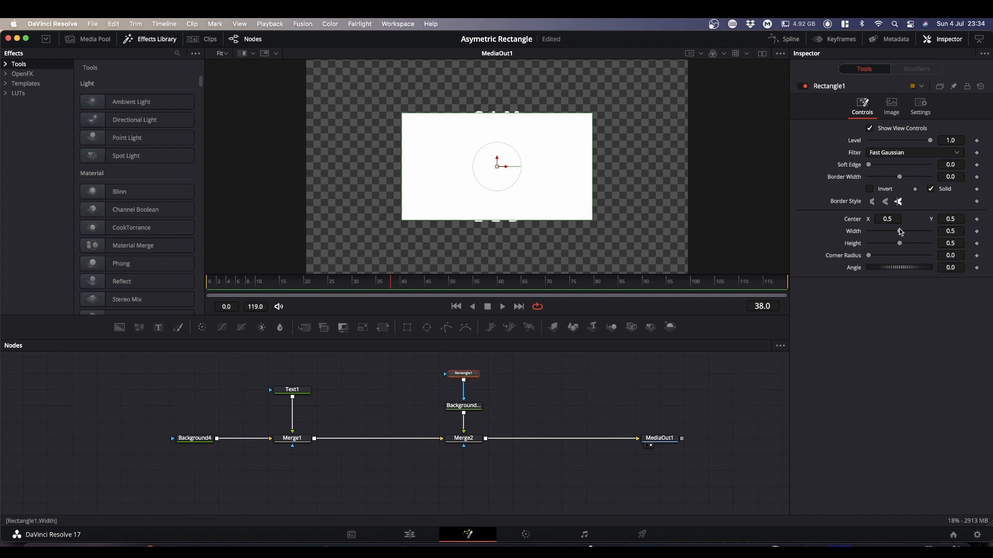
click(930, 189)
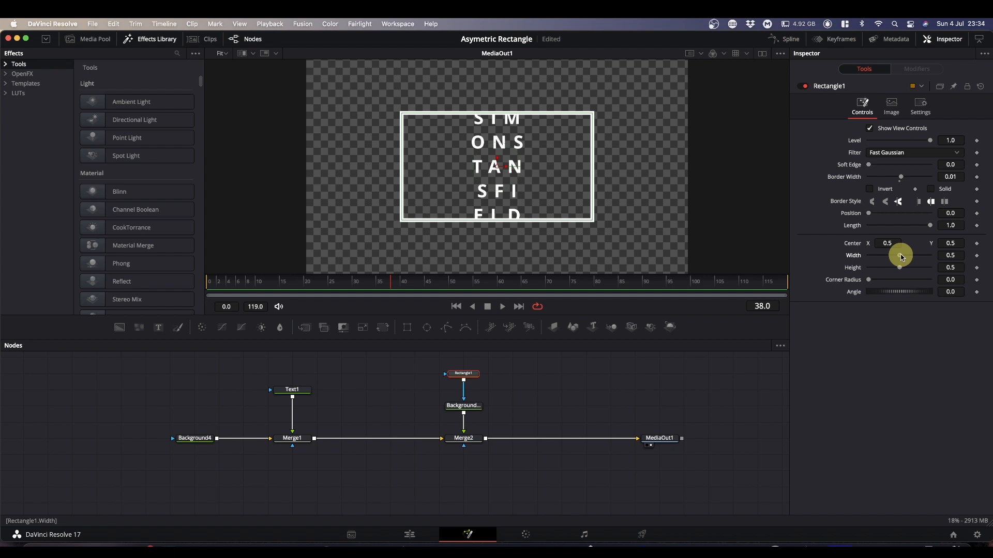
drag(899, 255, 880, 255)
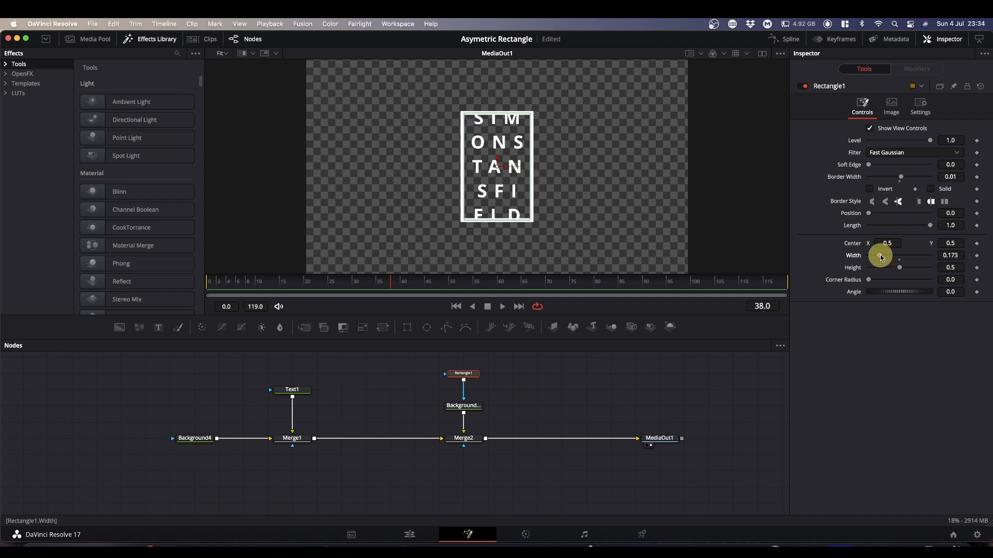
mouse_move(898, 268)
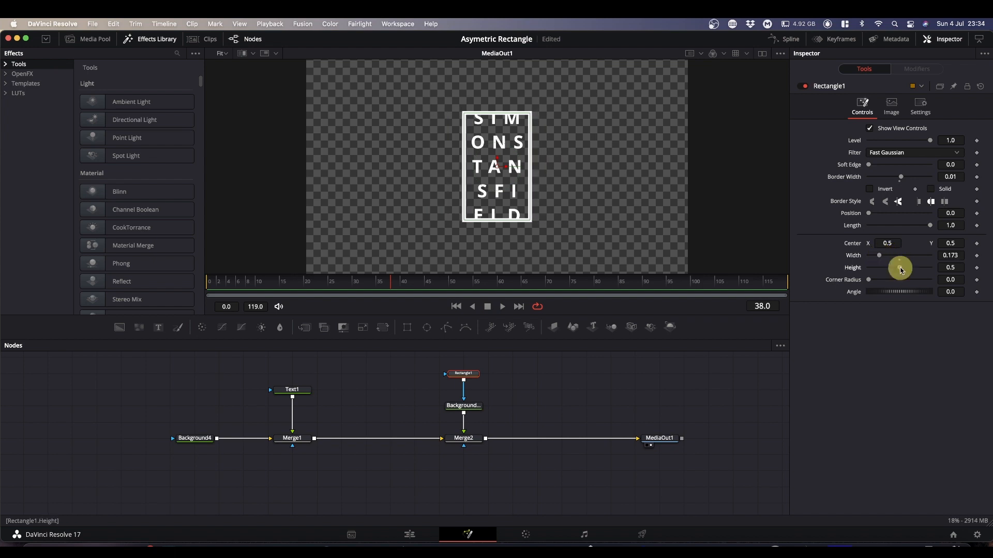
Set the rectangle's height to about 0.606 so it frames all the stacked text
drag(894, 267, 905, 267)
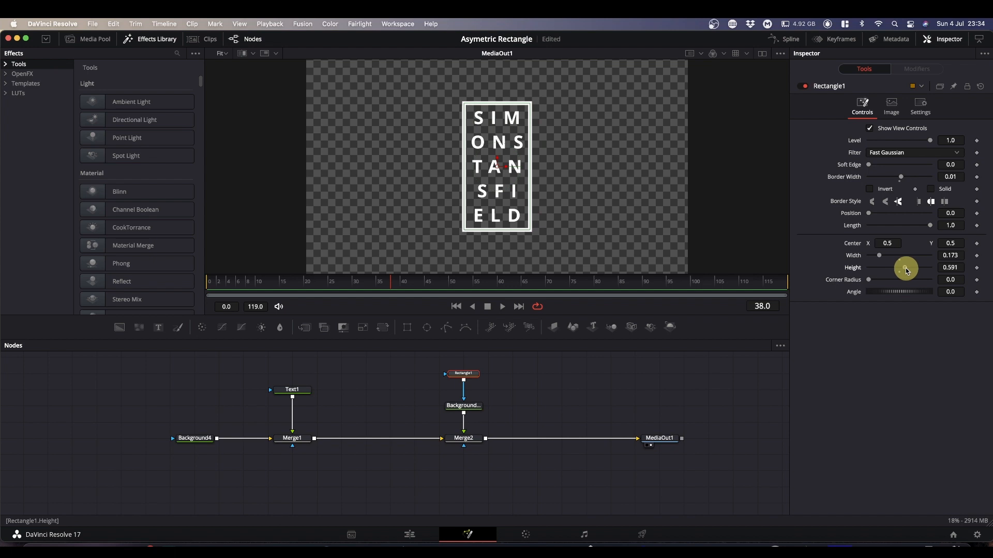
drag(906, 268, 902, 267)
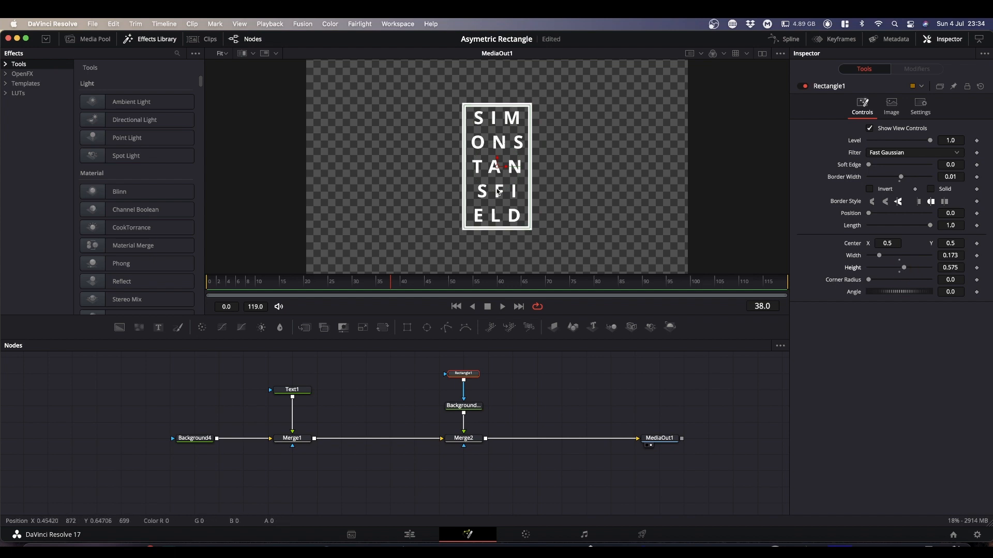
mouse_move(488, 171)
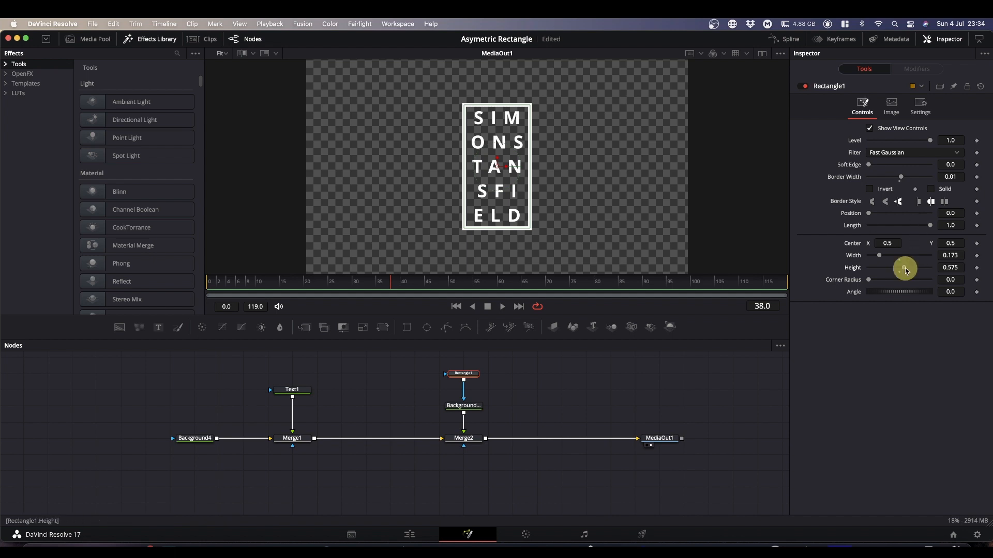
drag(904, 268, 875, 268)
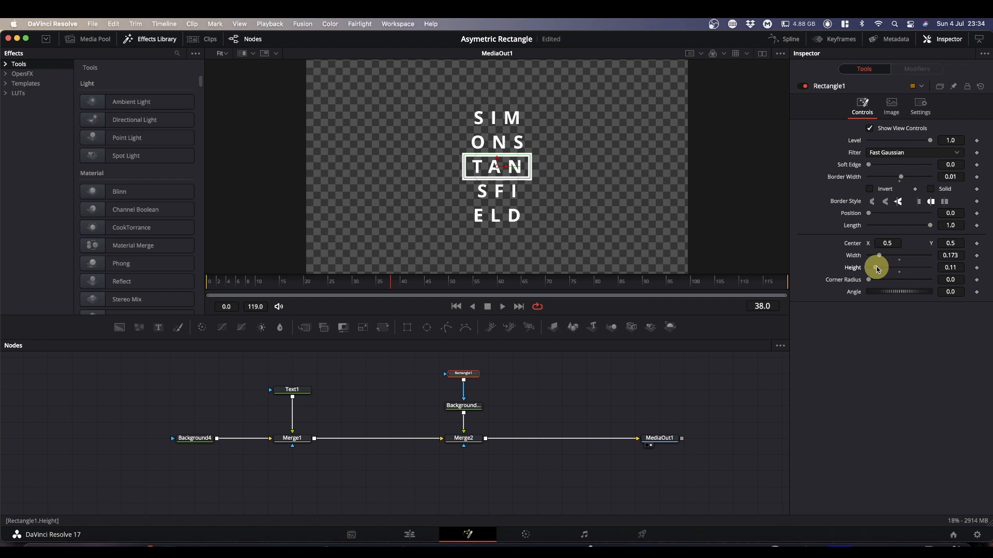
drag(877, 266, 887, 267)
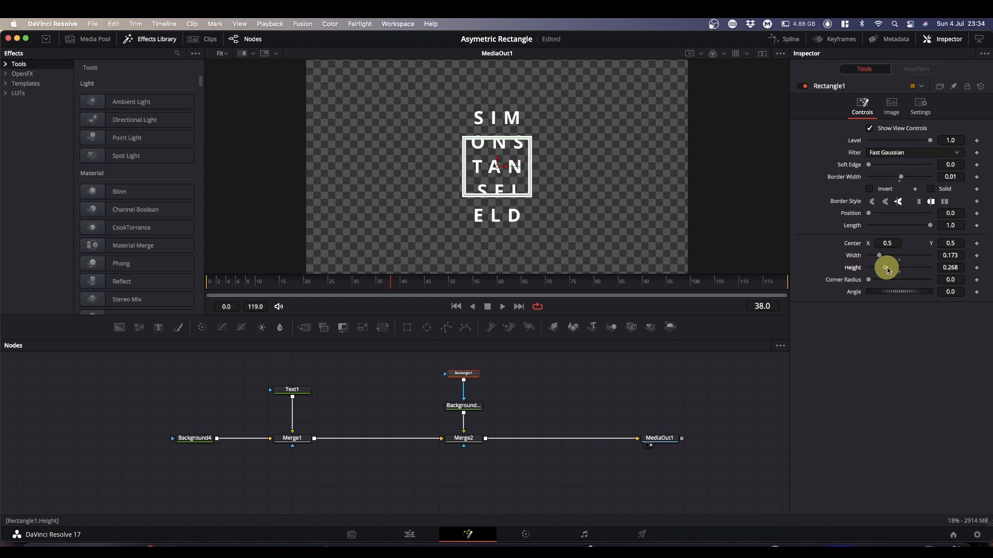
drag(886, 267, 905, 268)
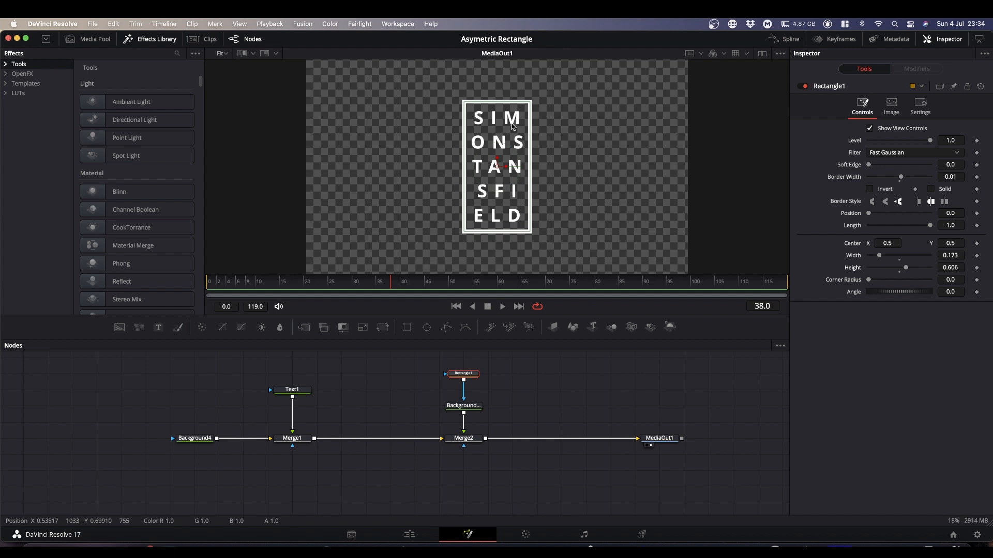
mouse_move(554, 107)
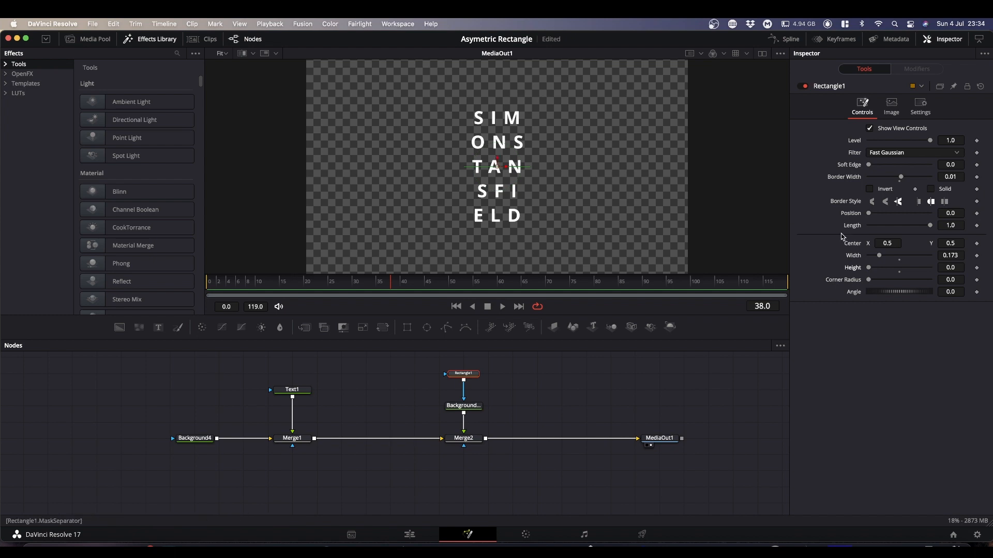
Raise and regrow the outline box, ending at Center Y 0.501 and Height 0.622
drag(497, 166, 507, 237)
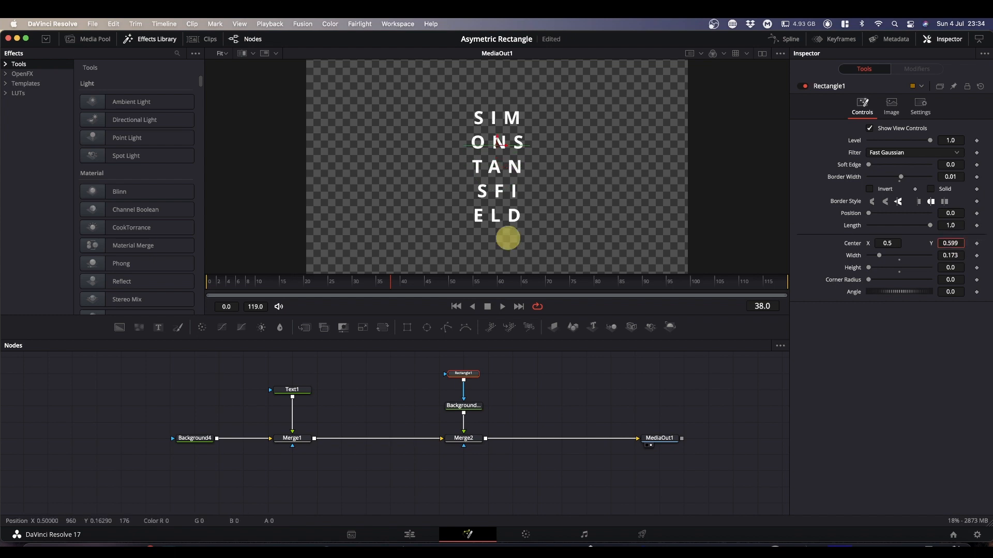
drag(508, 239, 600, 232)
text(0.8)
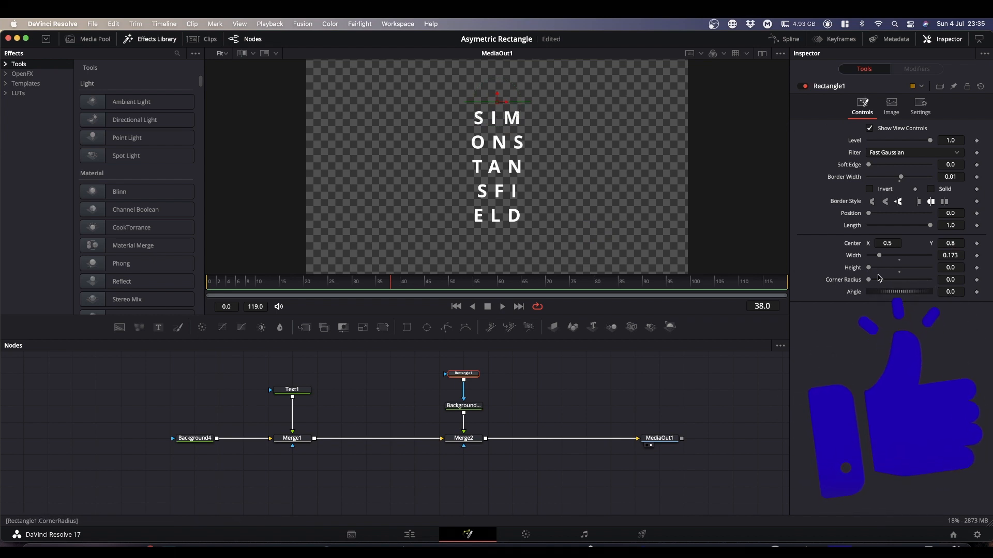
drag(899, 267, 880, 268)
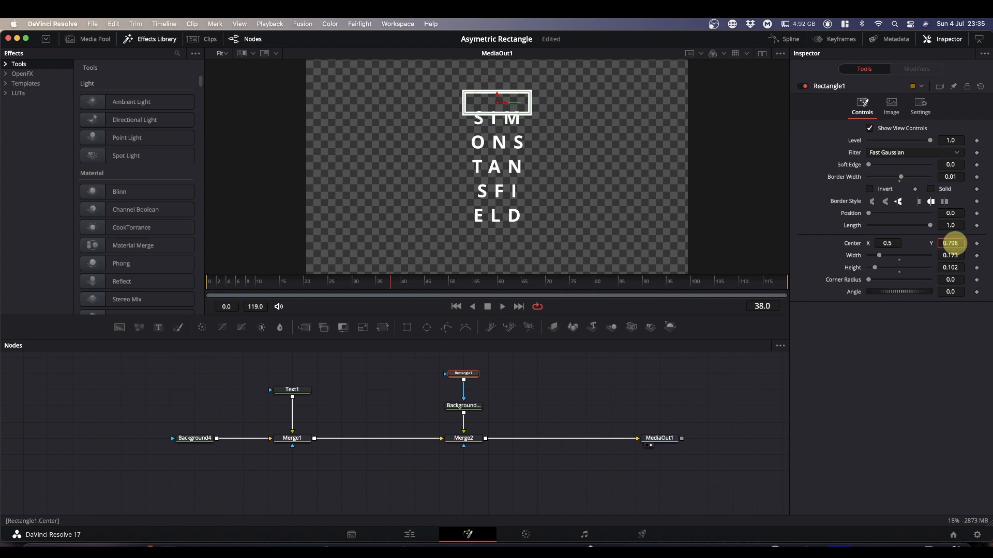
text(0.746)
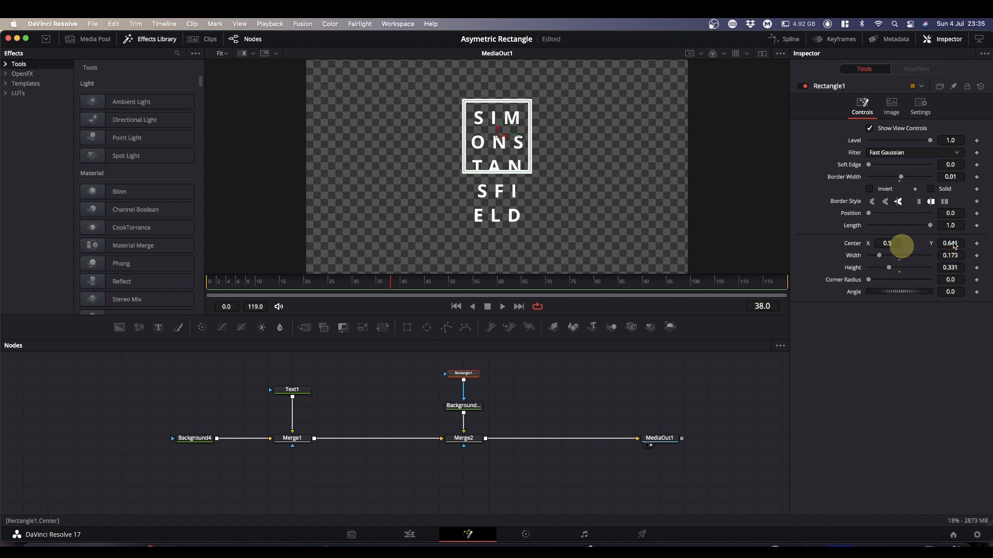
drag(890, 267, 909, 268)
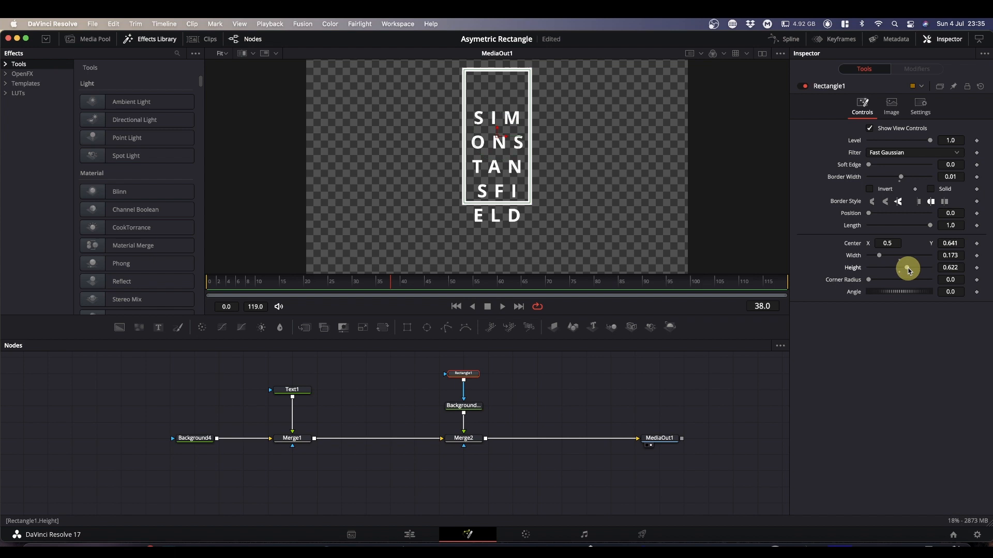
drag(906, 269, 908, 243)
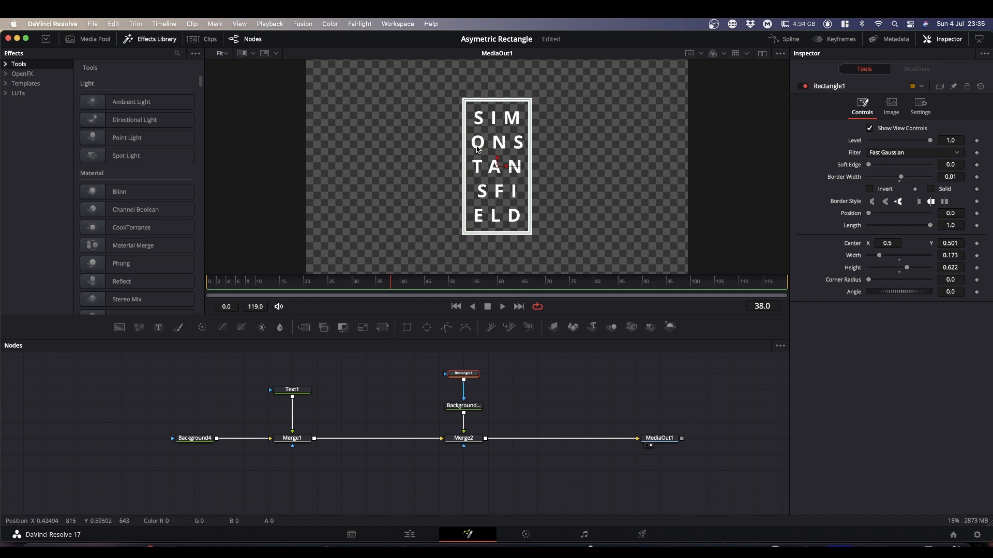
mouse_move(636, 174)
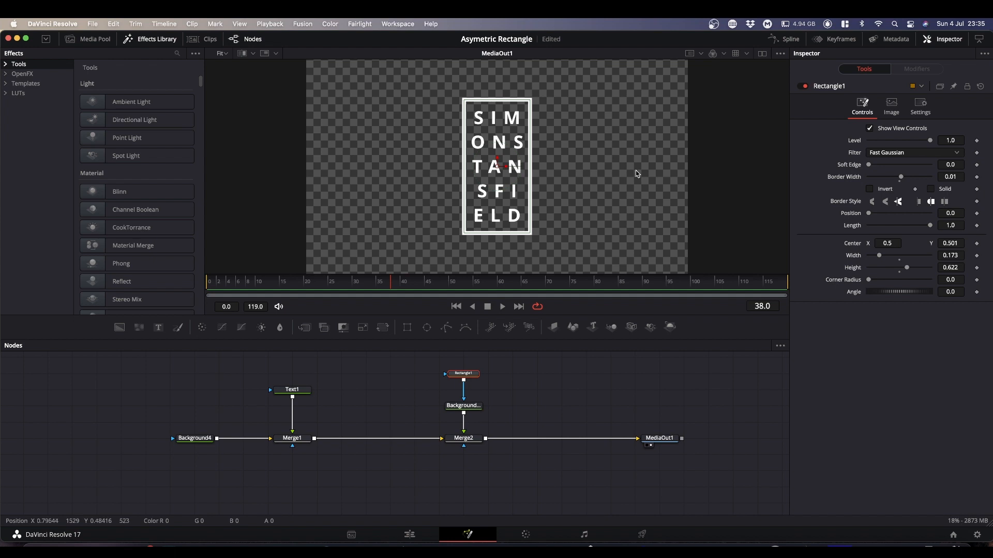
mouse_move(660, 203)
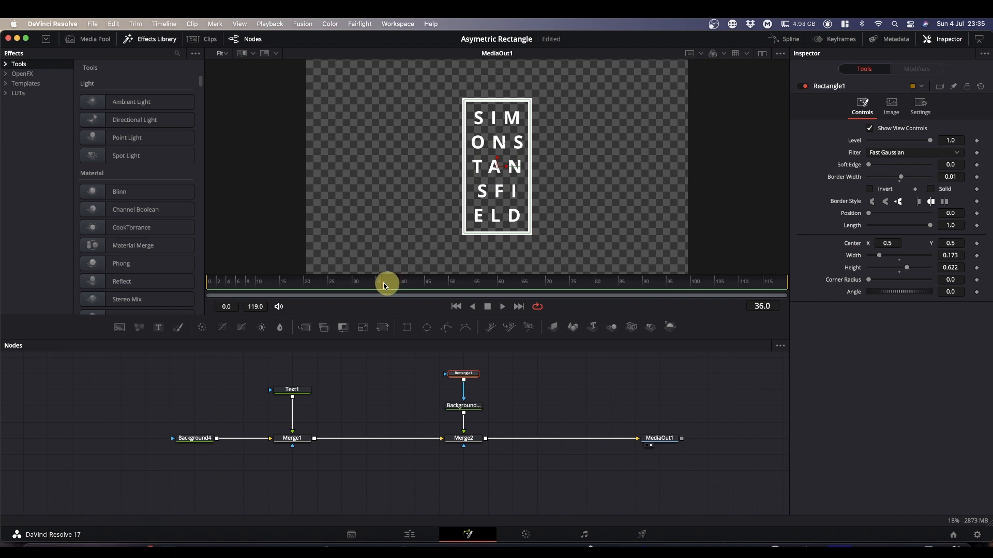
mouse_move(379, 229)
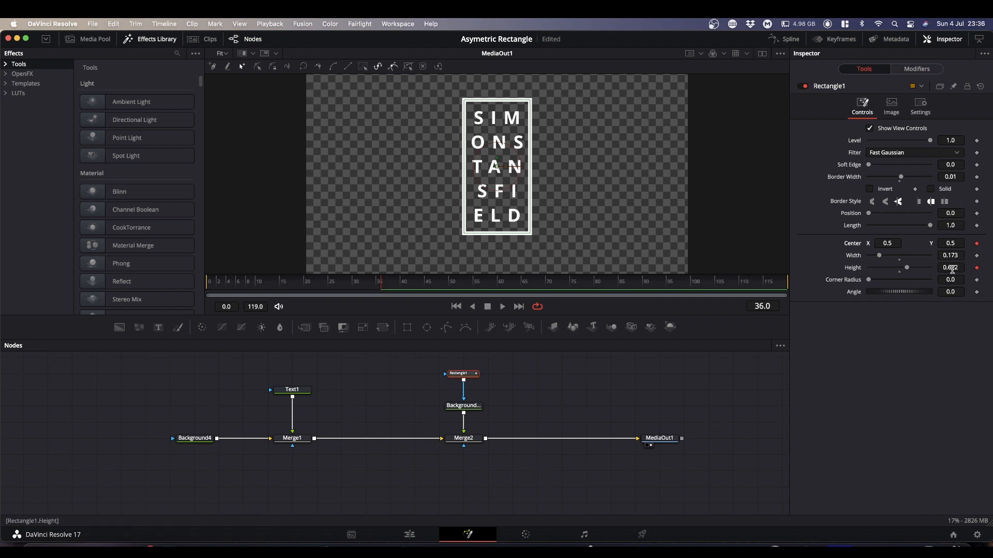
At frame 0, copy Height 0.622, set Height to 0, and paste 0.622 into Center Y
right_click(951, 267)
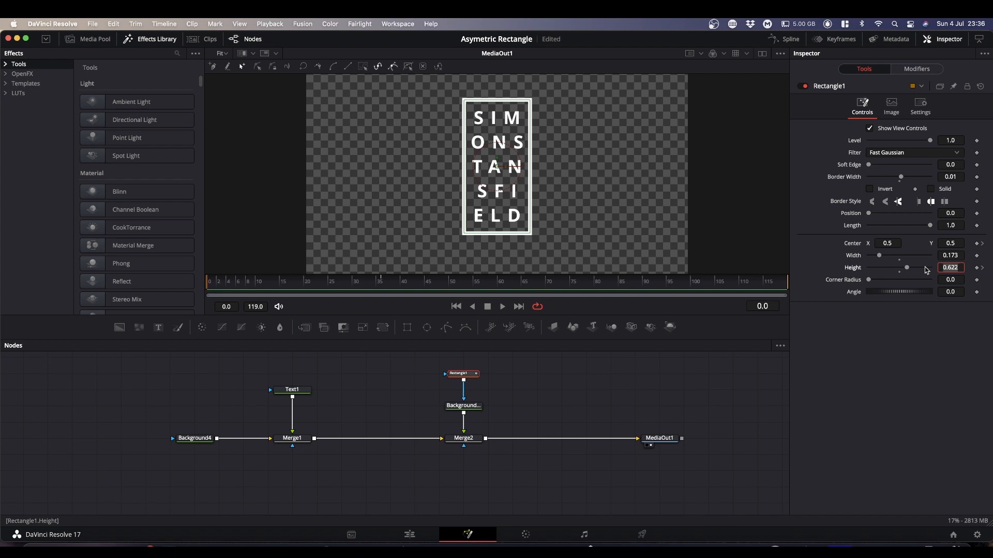
drag(899, 267, 880, 267)
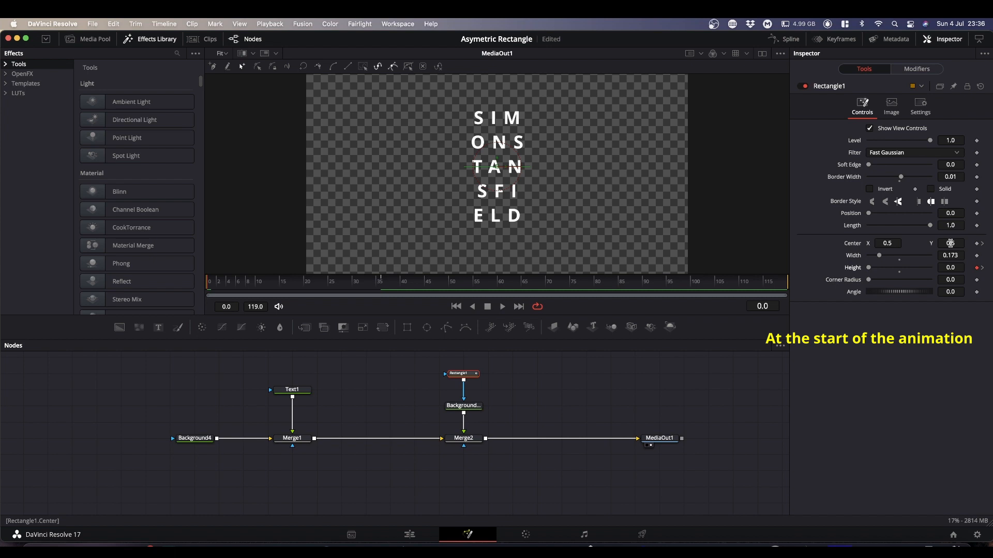
click(950, 243)
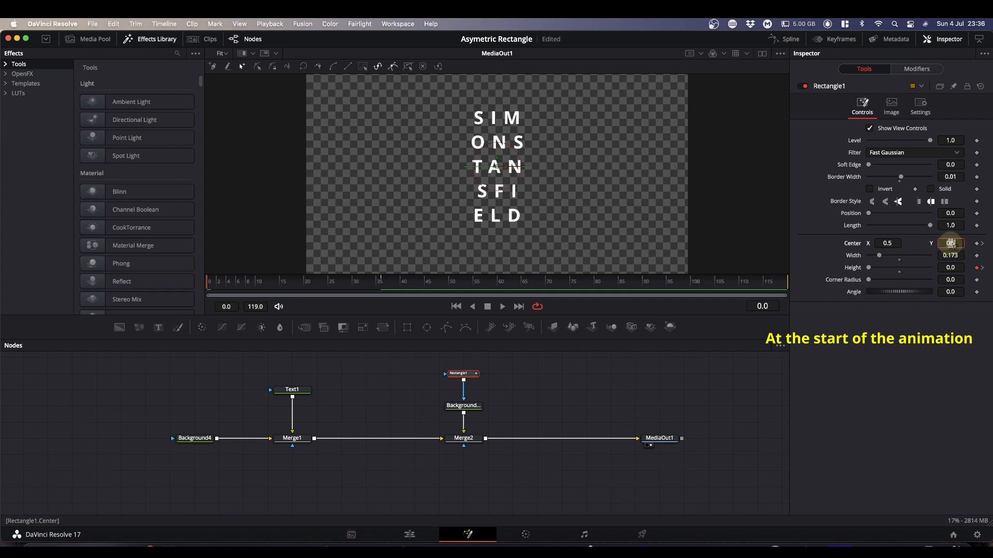
right_click(950, 243)
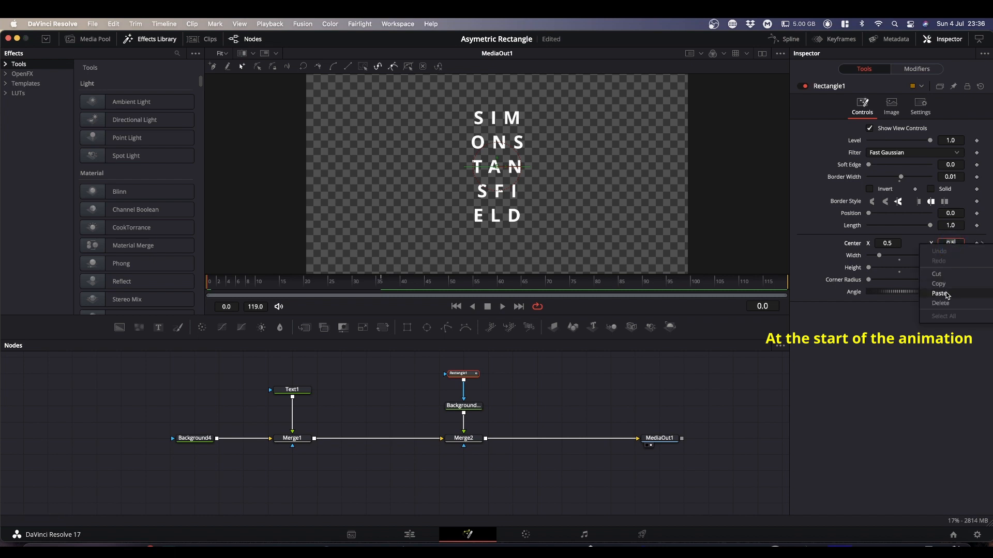
click(939, 294)
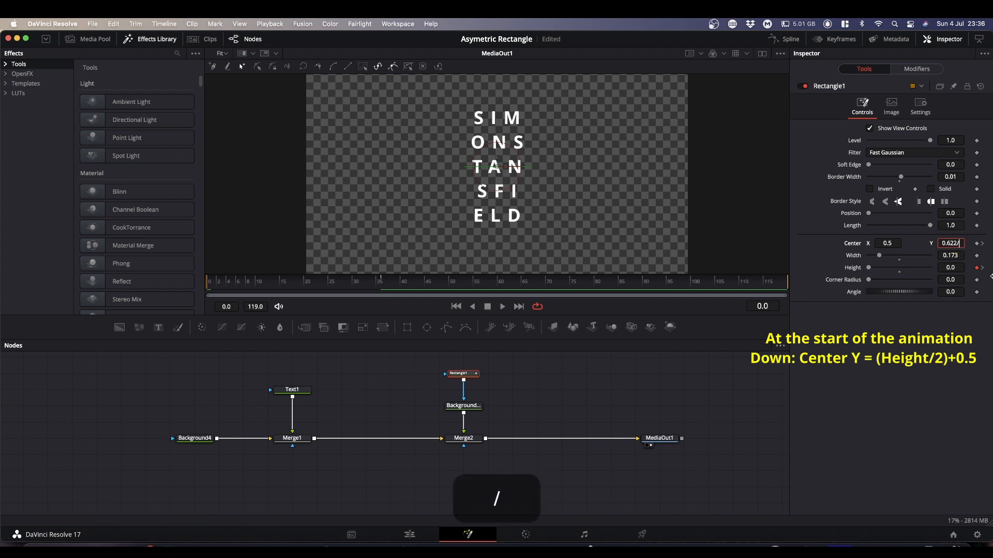
Enter Center Y as 0.622/2+0.5 so the box grows down from the top
key(Return)
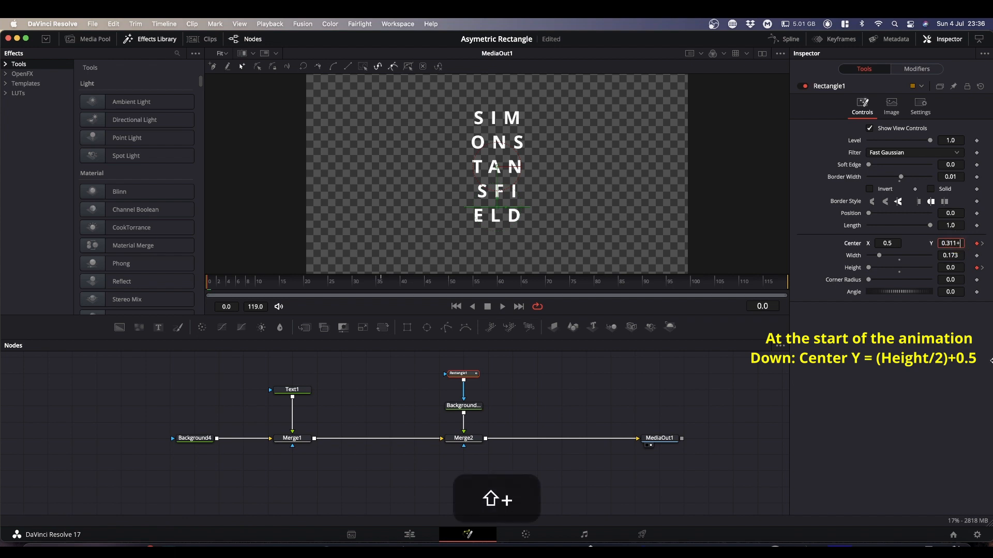
text(0.)
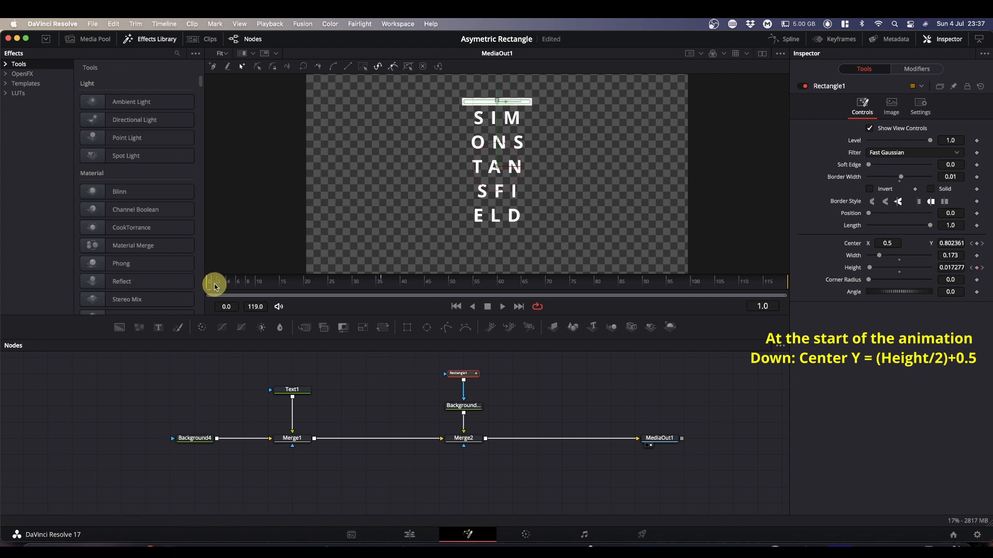
drag(215, 285, 248, 285)
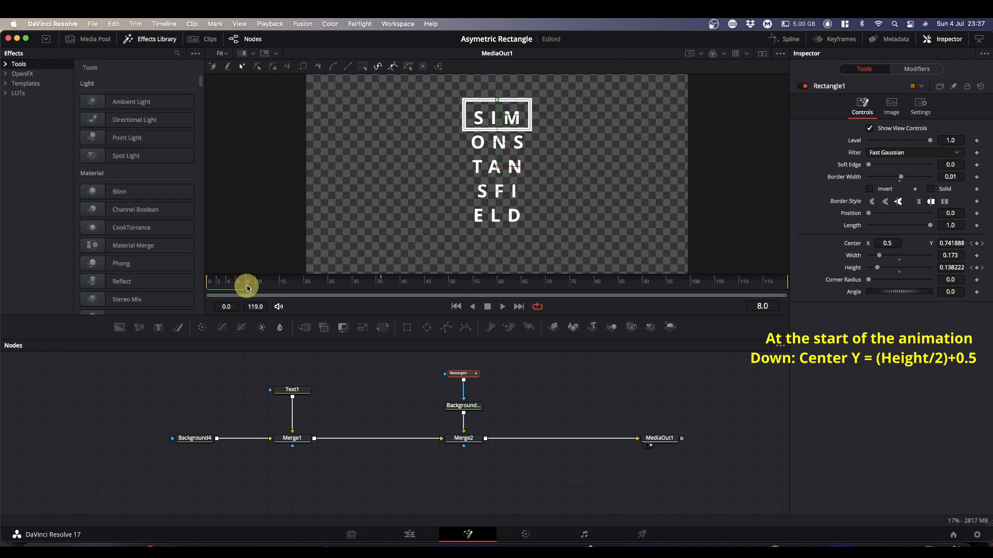
drag(247, 287, 298, 294)
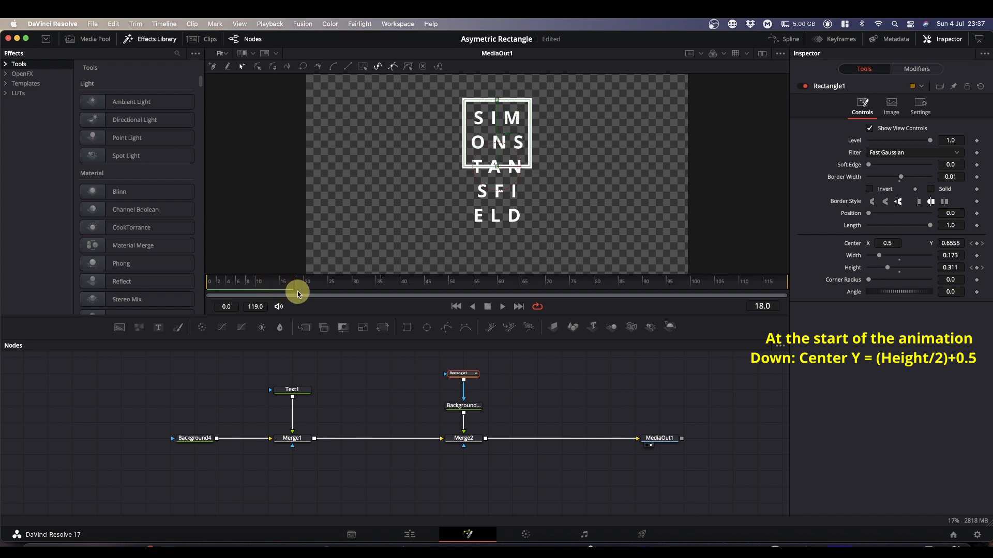
drag(297, 294, 358, 294)
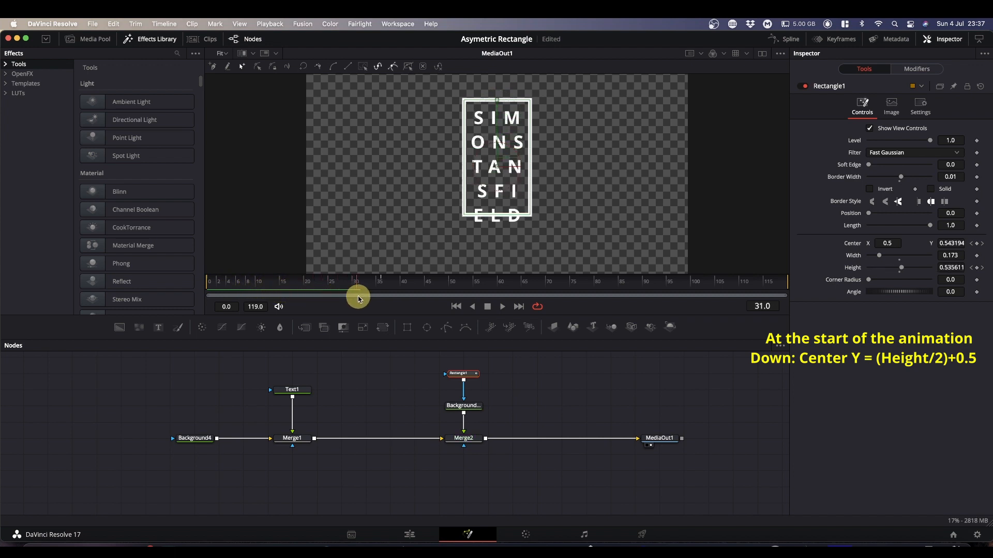
drag(356, 294, 381, 294)
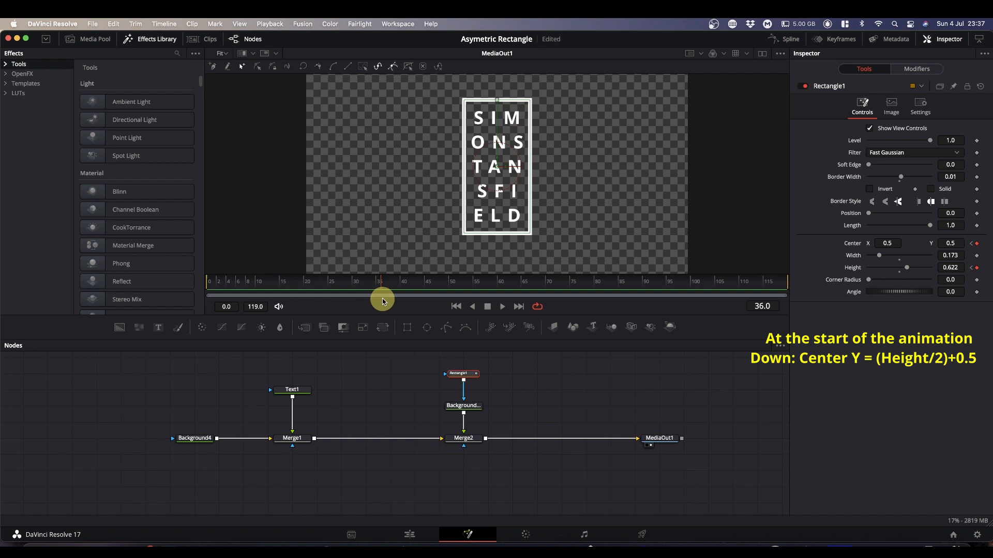
drag(380, 294, 369, 294)
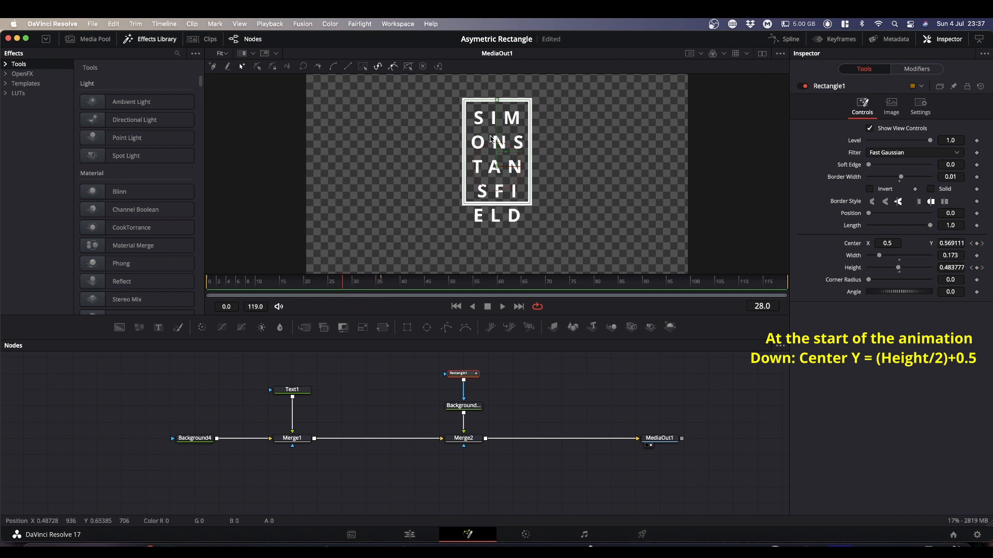
mouse_move(503, 157)
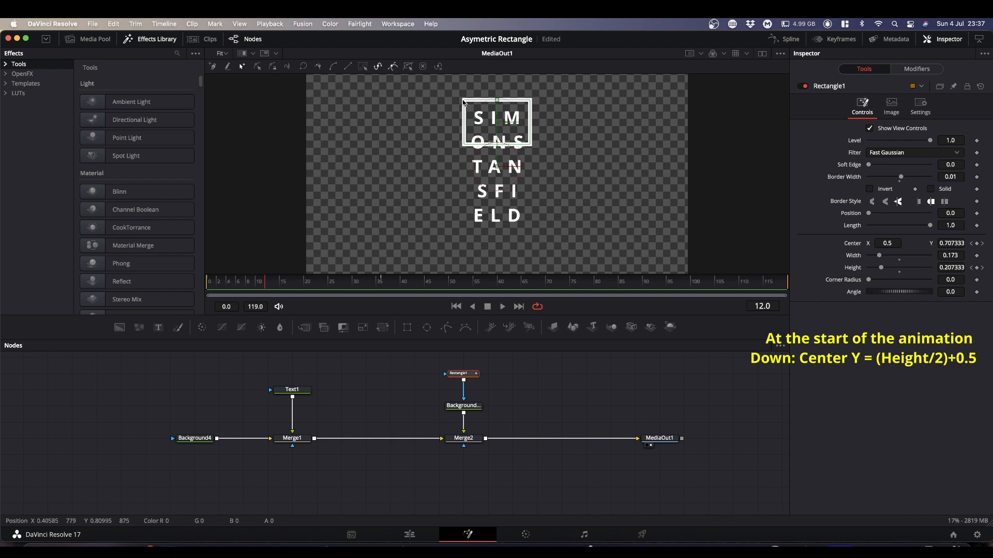
mouse_move(276, 259)
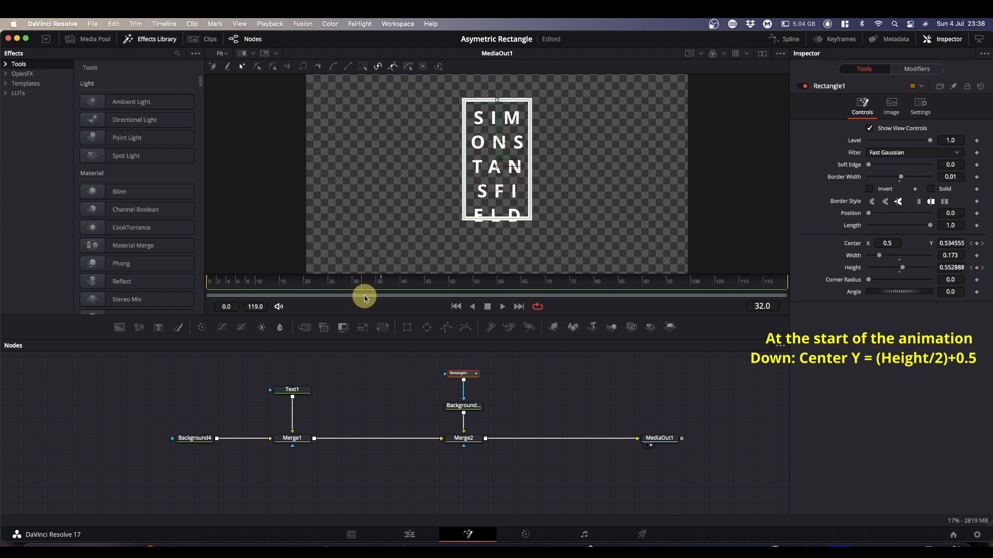
At frame 36, copy the rectangle's full Height value of 0.622
drag(364, 294, 385, 294)
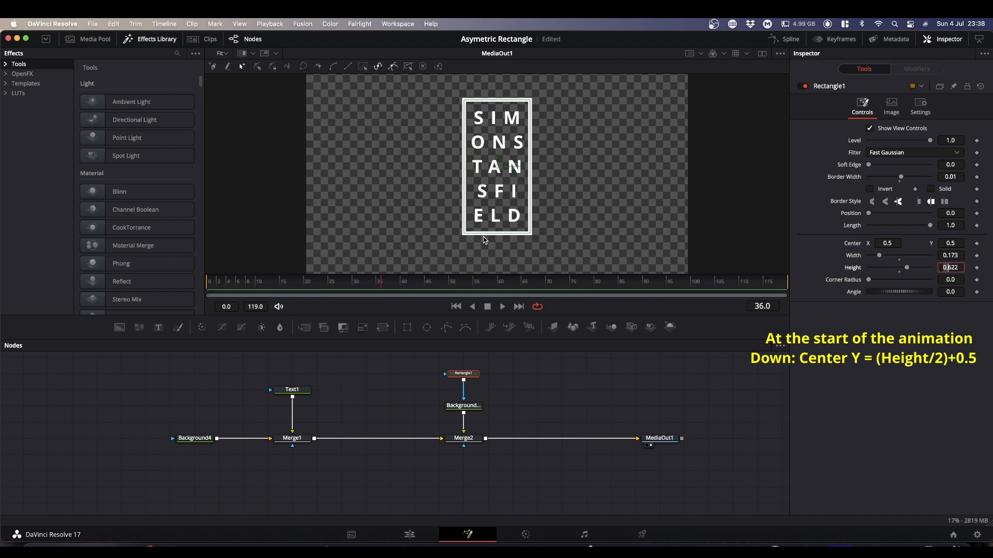
click(950, 267)
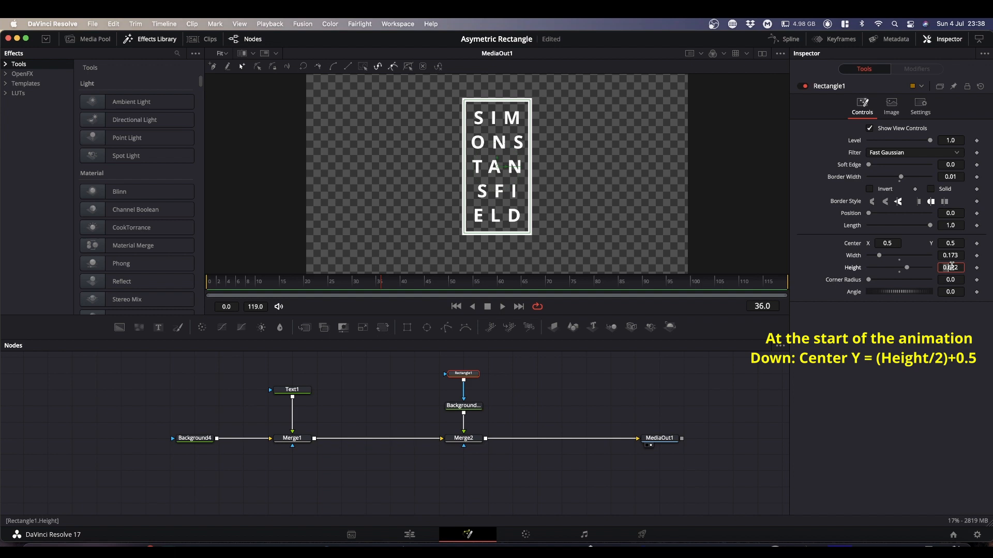
right_click(950, 267)
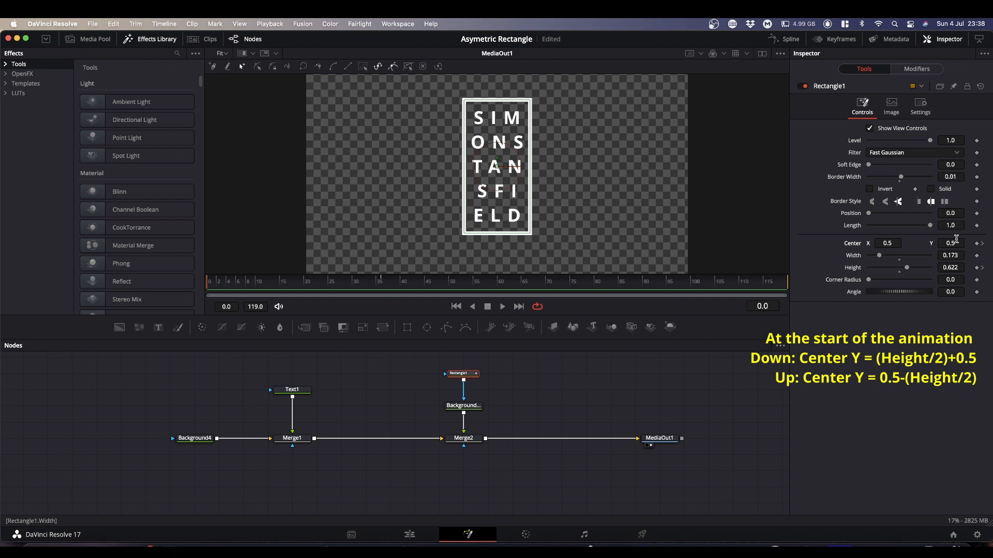
At frame 0, set Center Y to 0.5 minus half of 0.622, growing upward
right_click(951, 243)
text(0.622)
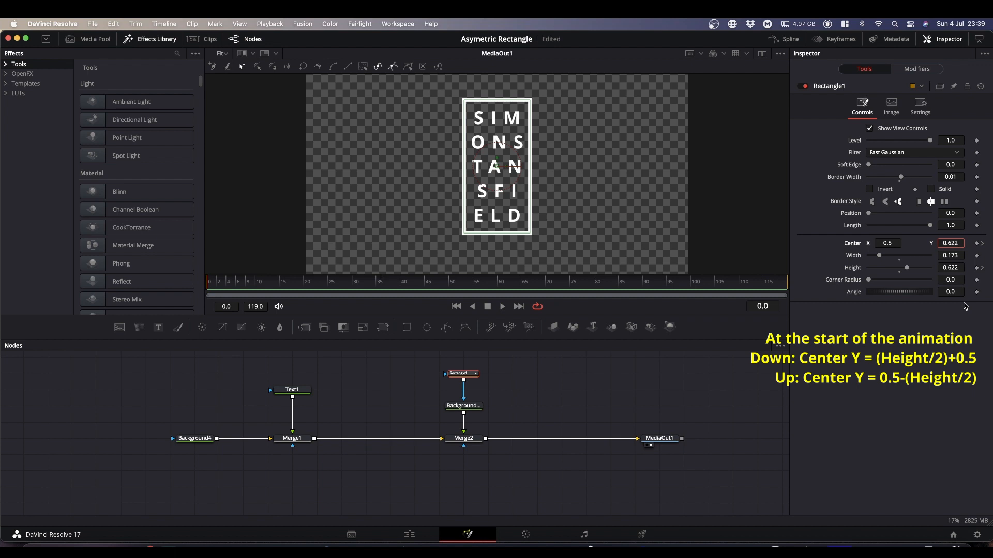
key(return)
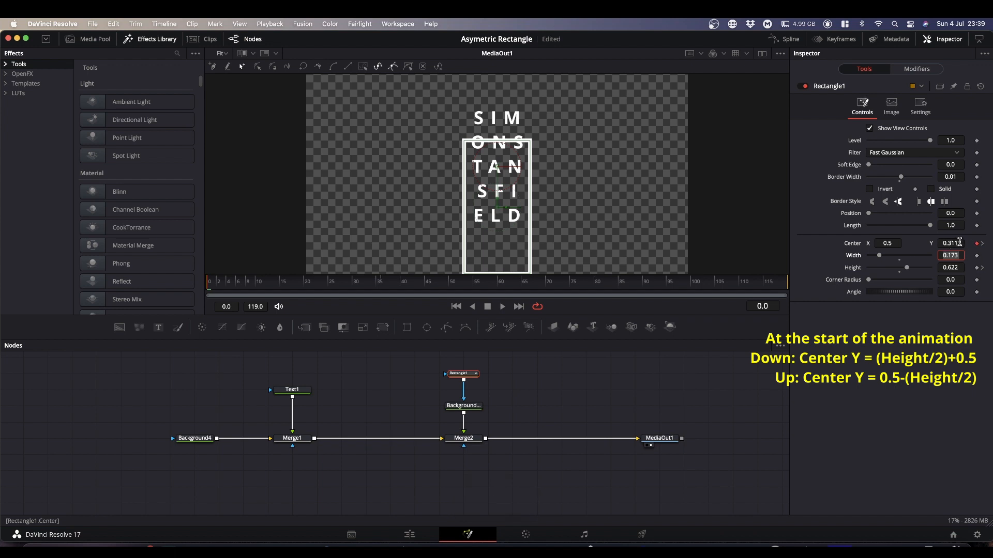
click(948, 243)
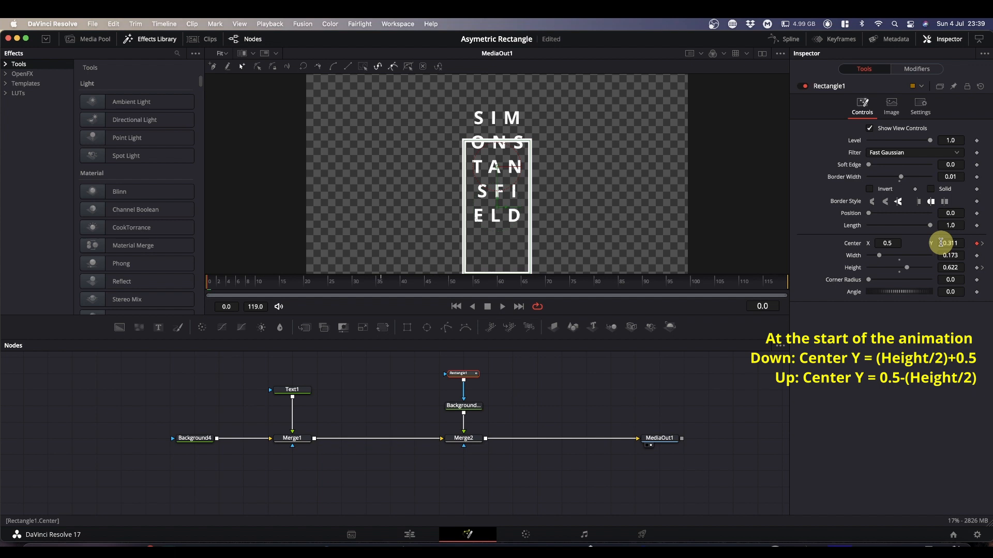
click(950, 243)
text(0.5-)
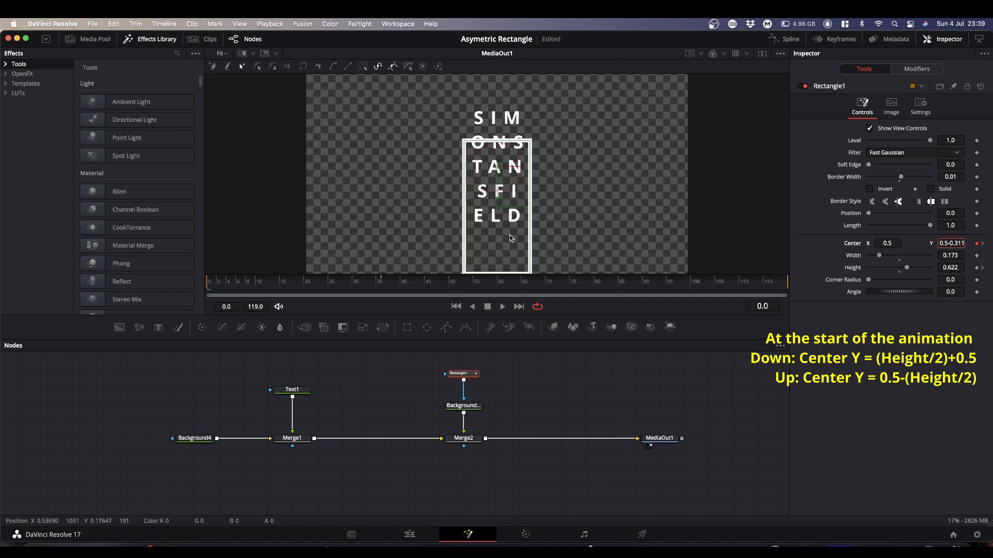
mouse_move(494, 227)
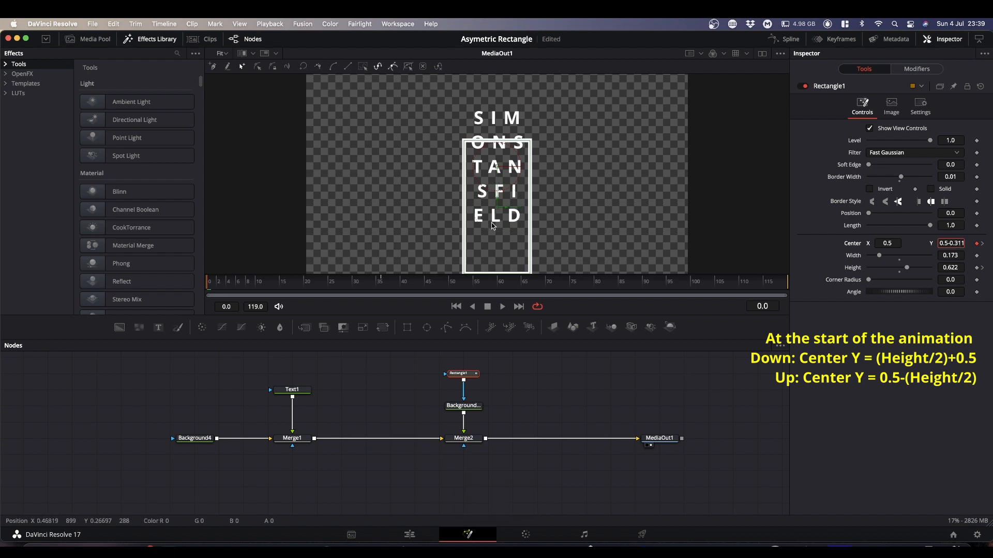
key(space)
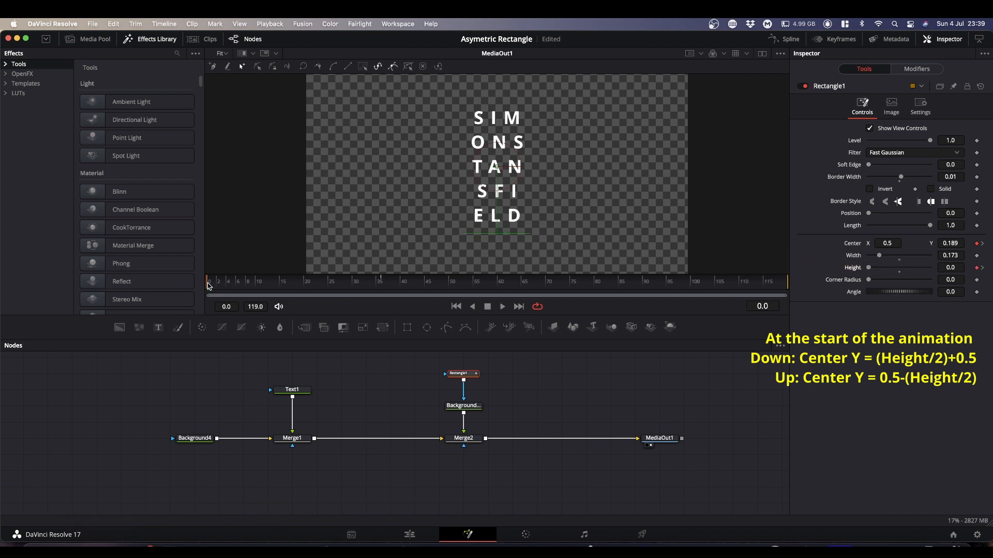
drag(207, 282, 307, 282)
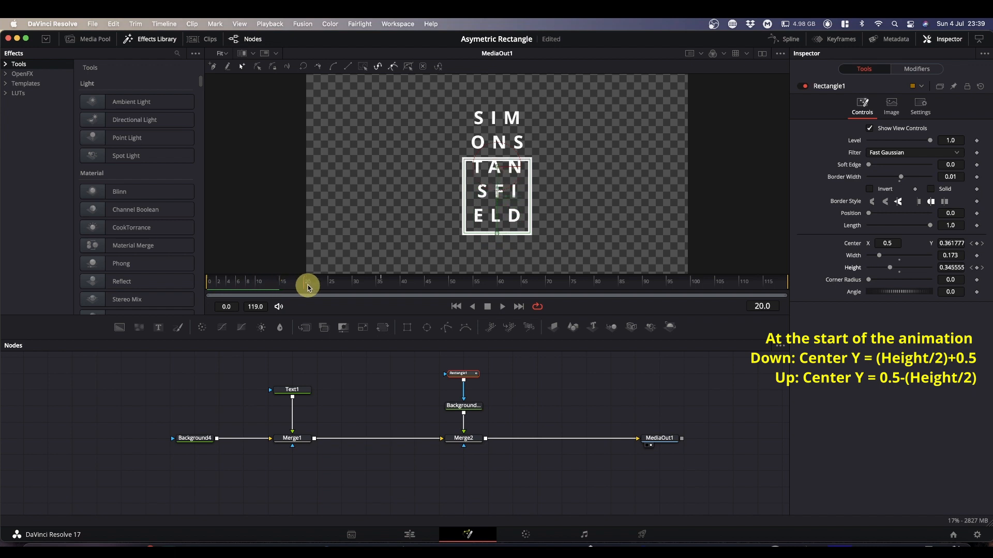
drag(307, 289, 385, 288)
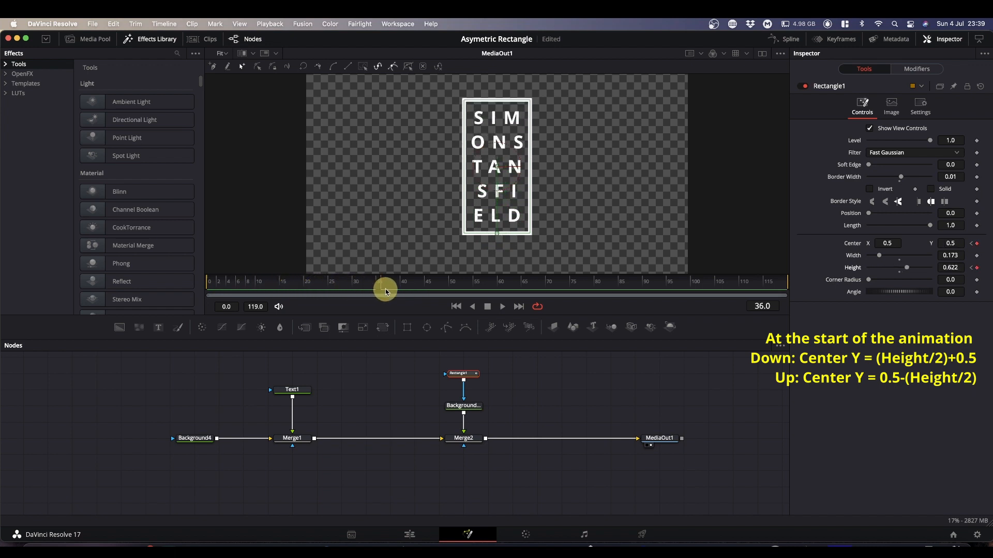
drag(384, 290, 332, 290)
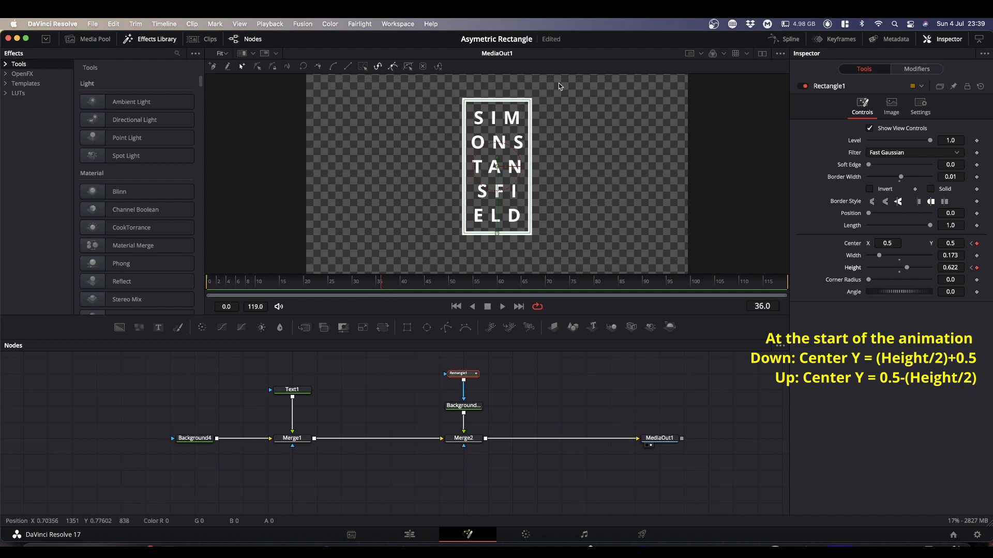
mouse_move(551, 122)
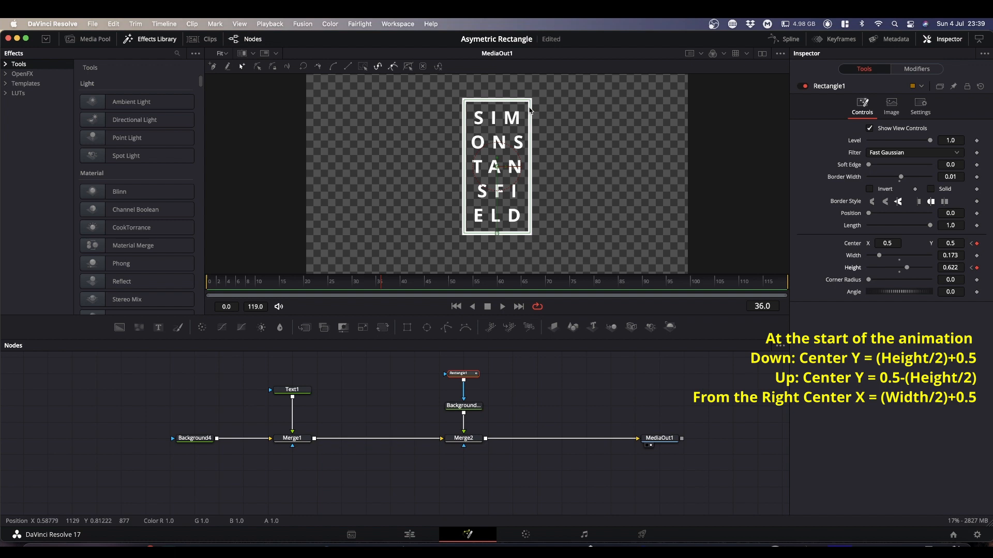
mouse_move(328, 159)
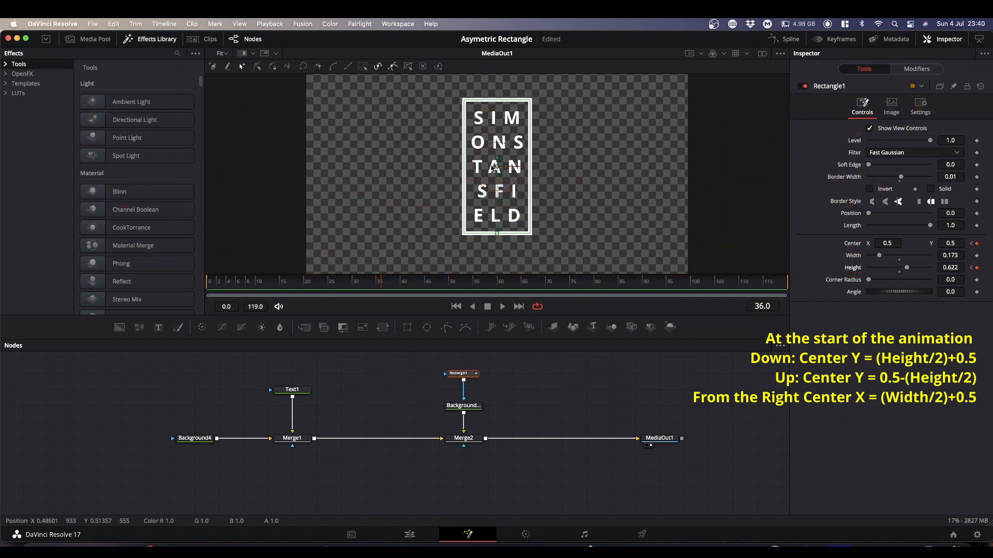
mouse_move(532, 145)
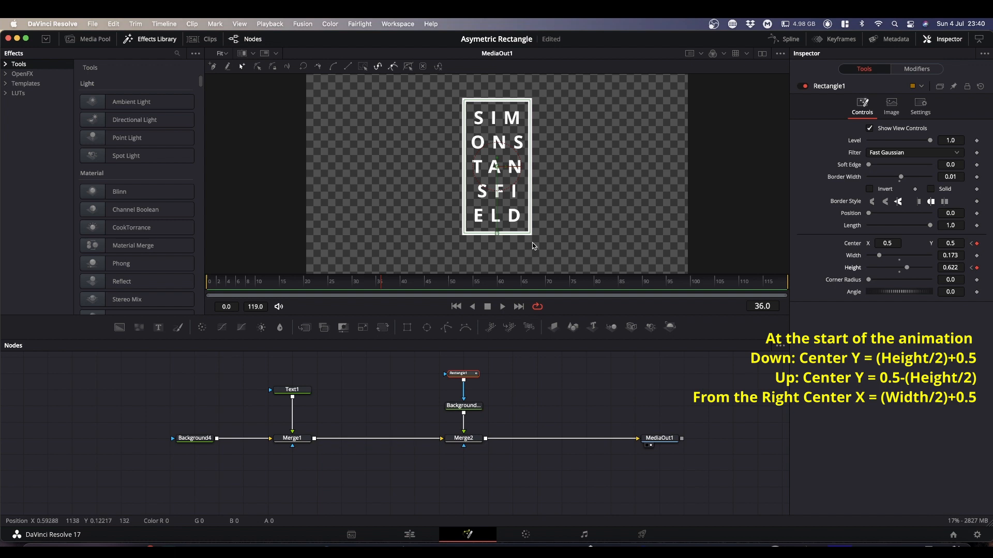
mouse_move(531, 241)
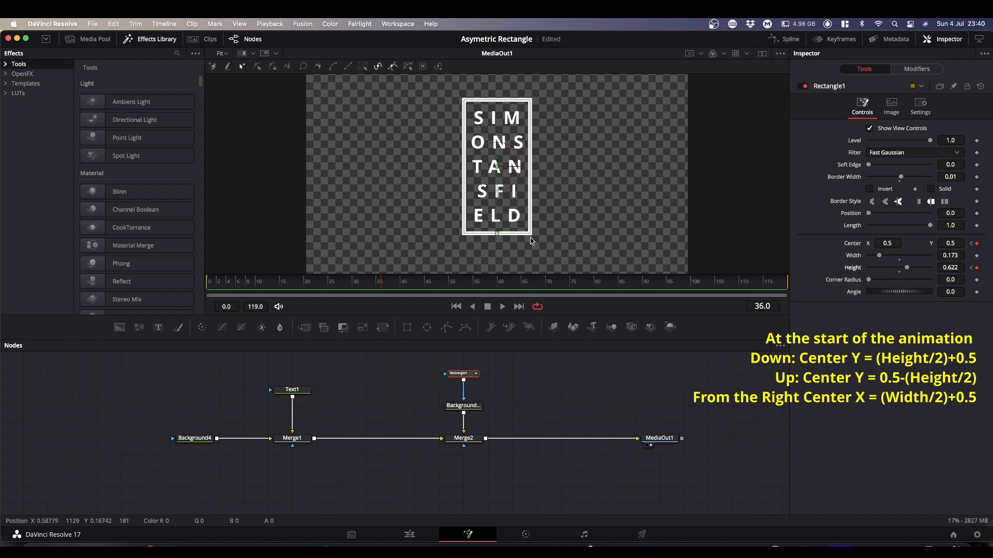
mouse_move(507, 146)
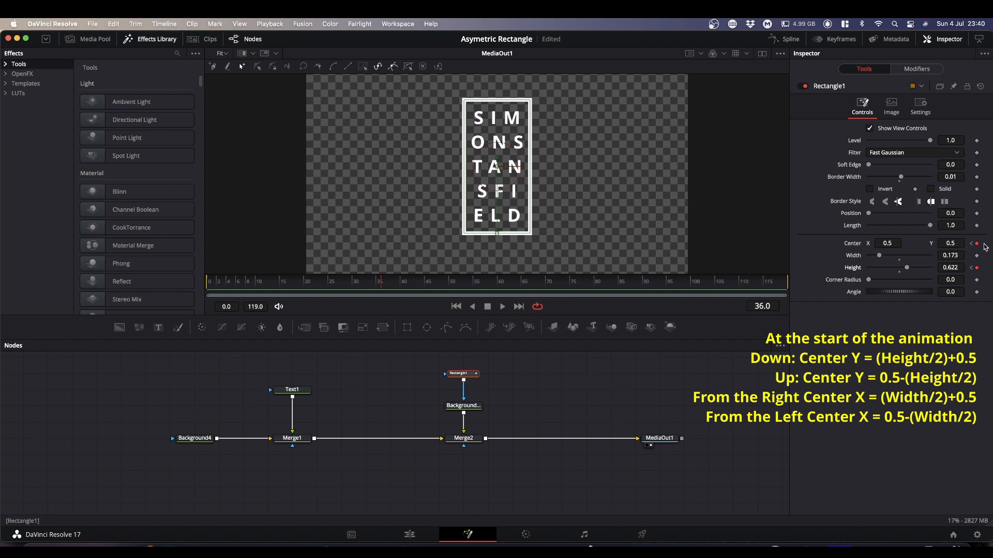
click(950, 255)
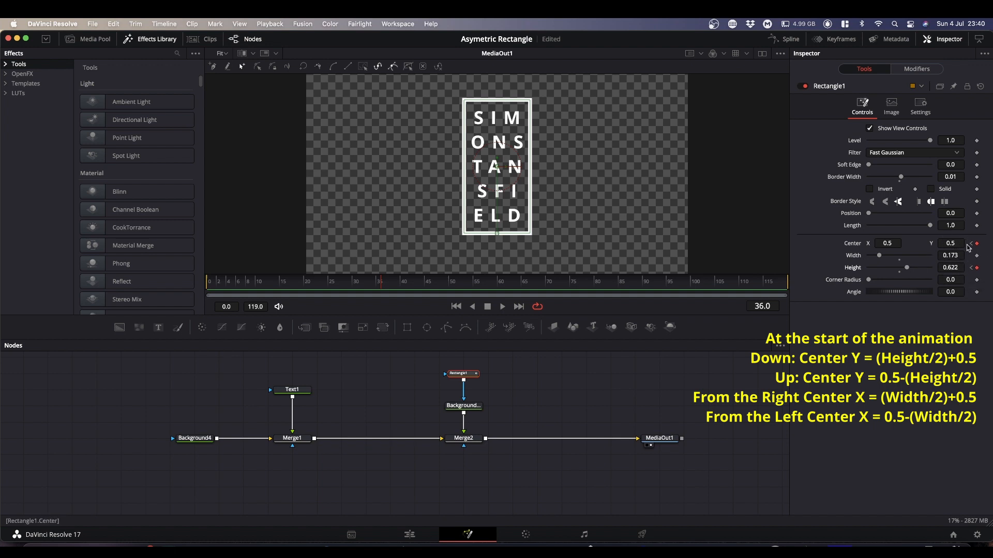
mouse_move(398, 261)
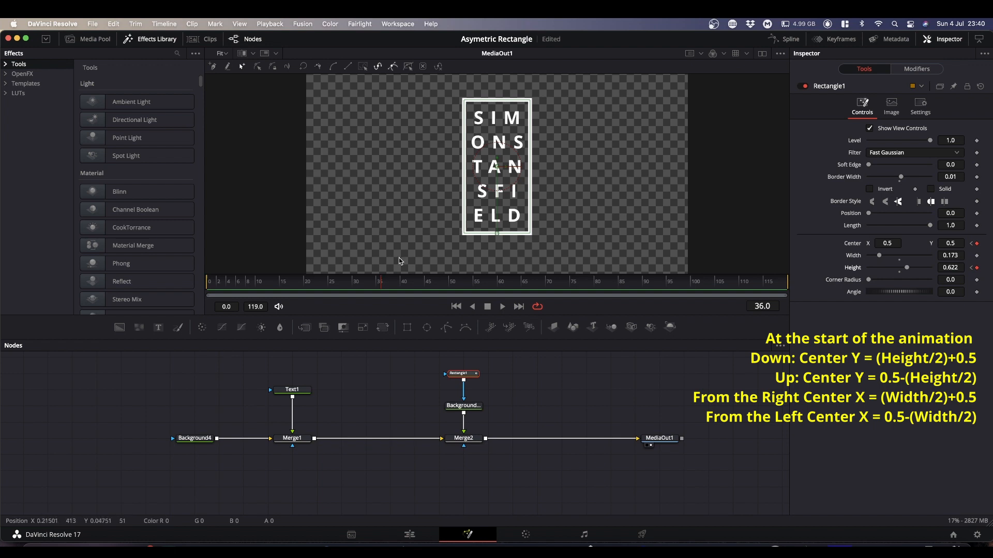
mouse_move(985, 361)
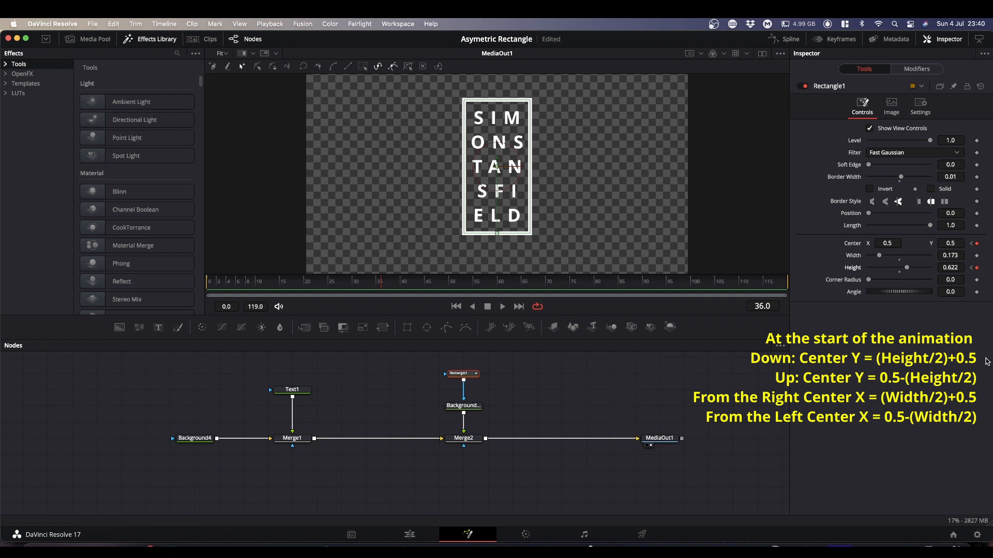
mouse_move(985, 417)
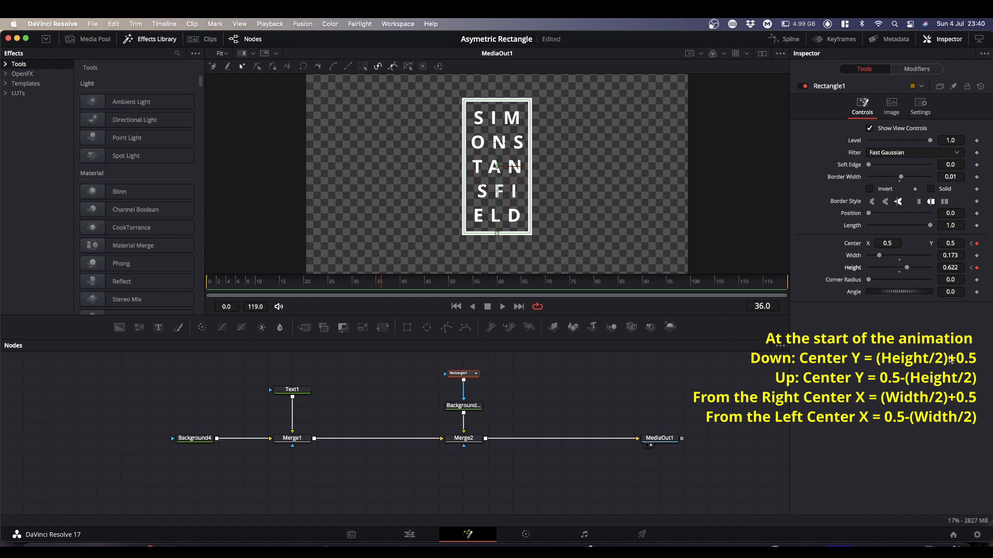
mouse_move(738, 363)
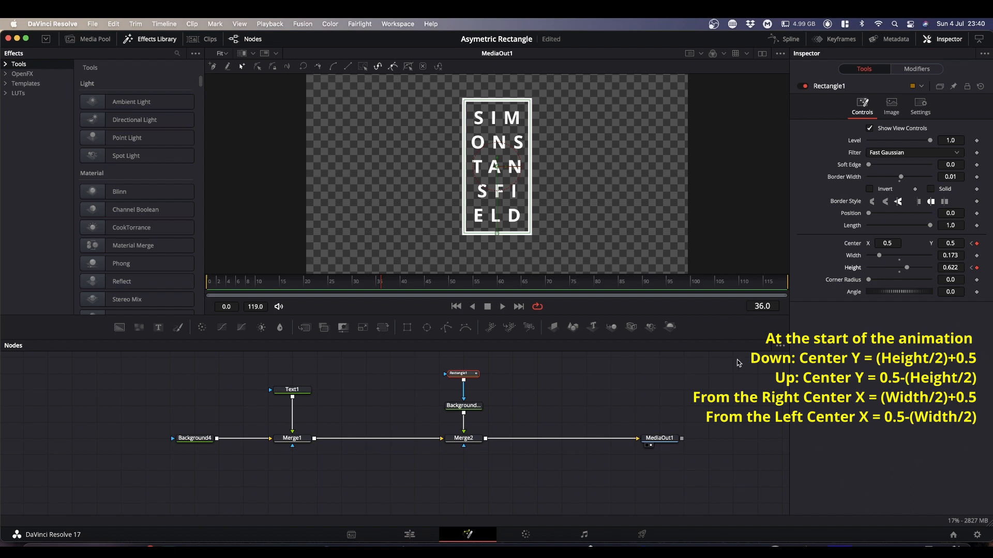
mouse_move(504, 151)
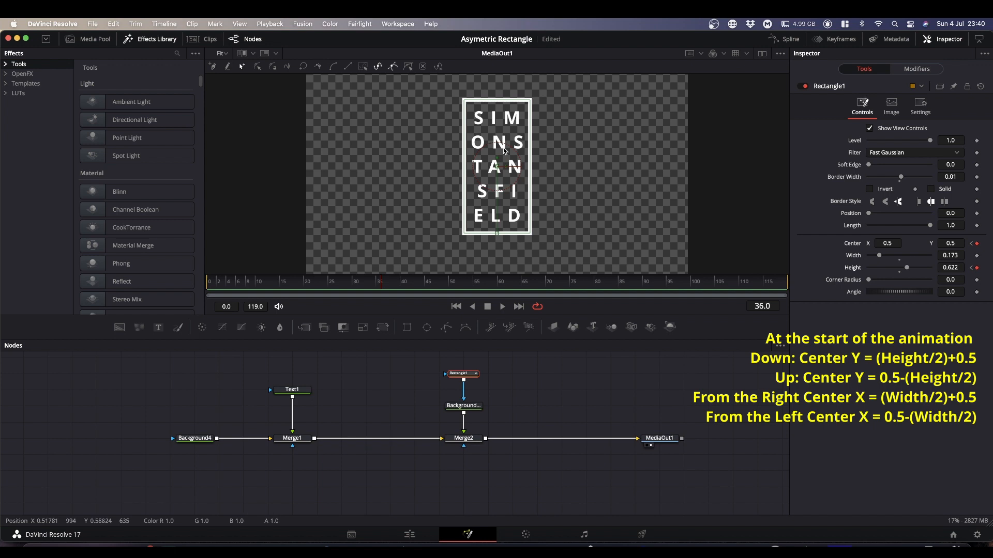
mouse_move(381, 381)
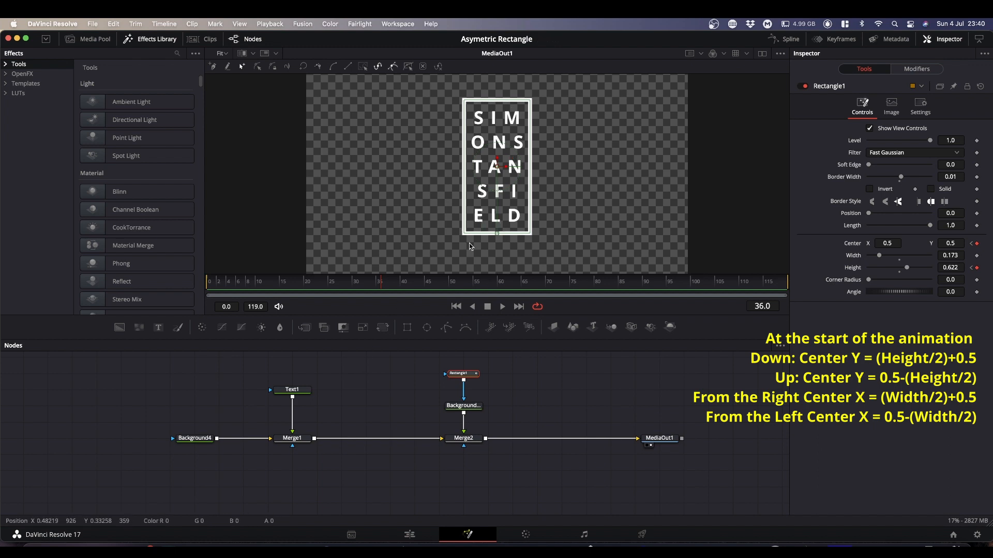
Paste a Rectangle1 copy, Rectangle1_1, into Text1's mask input with Solid on
click(292, 390)
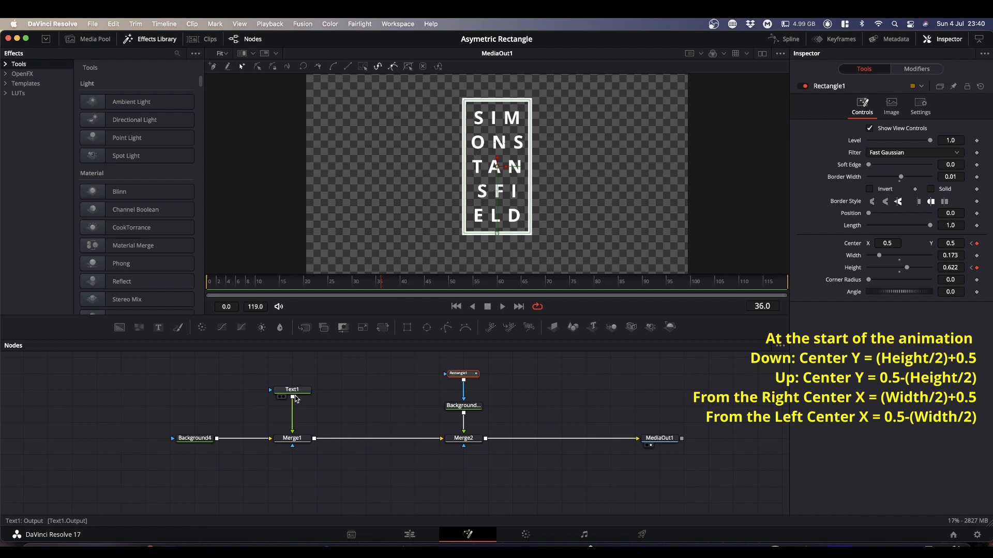
mouse_move(292, 390)
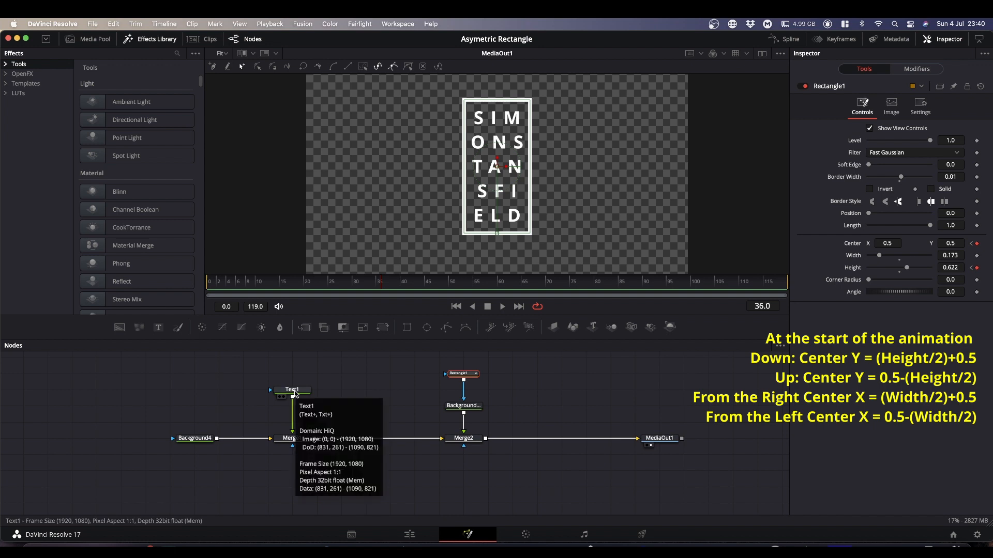
mouse_move(364, 360)
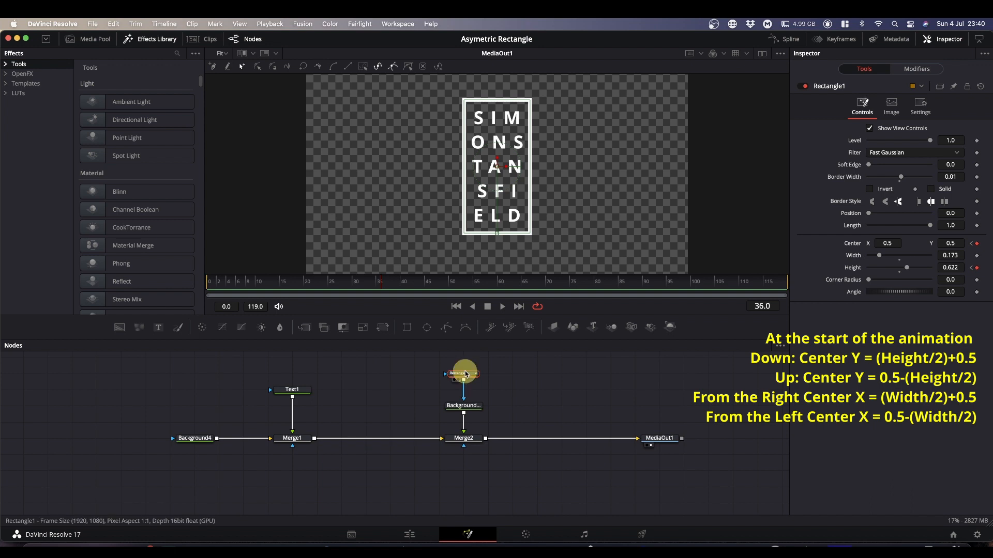
key(cmd)
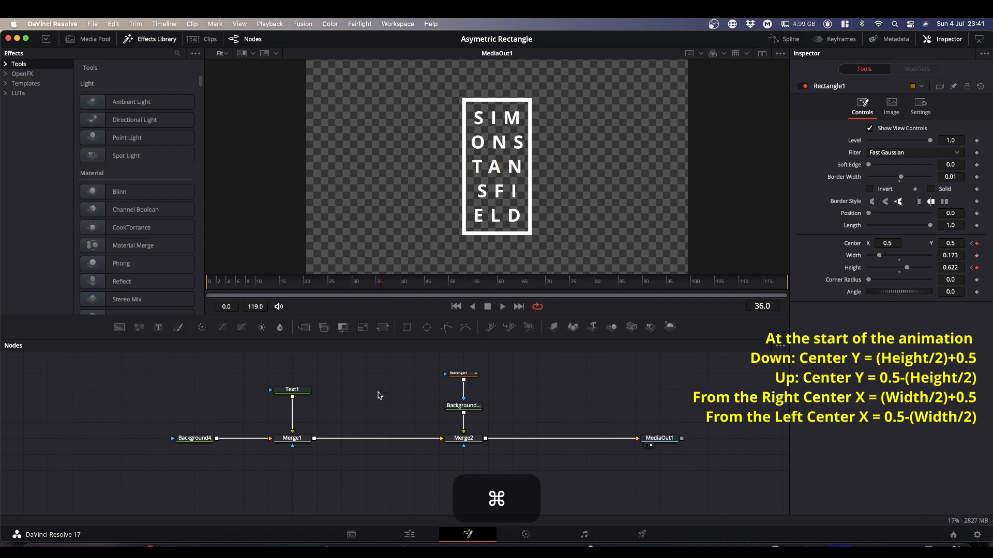
key(cmd+v)
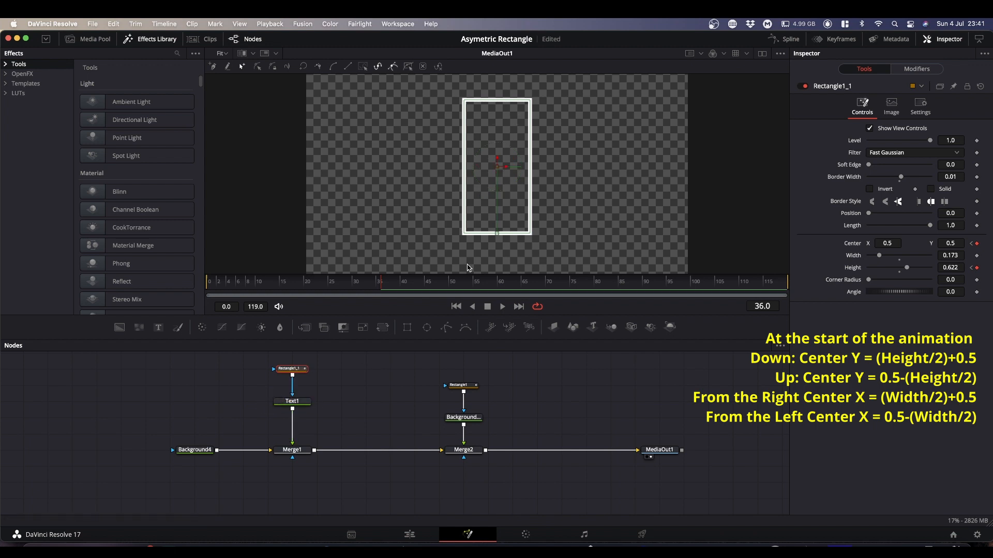
mouse_move(456, 203)
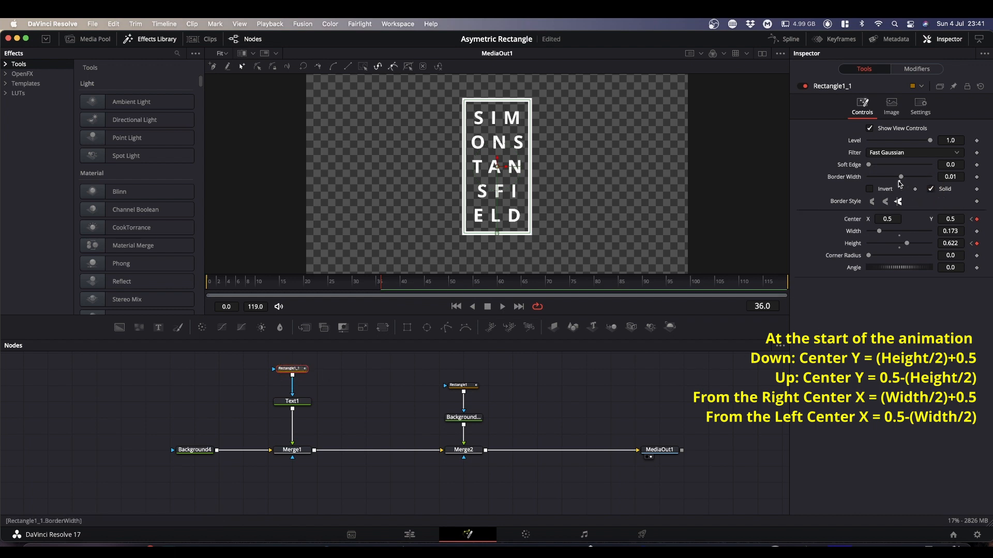
Set Rectangle1_1's Border Width to 0 and scrub frames 0–36 to preview the reveal
drag(901, 177, 877, 177)
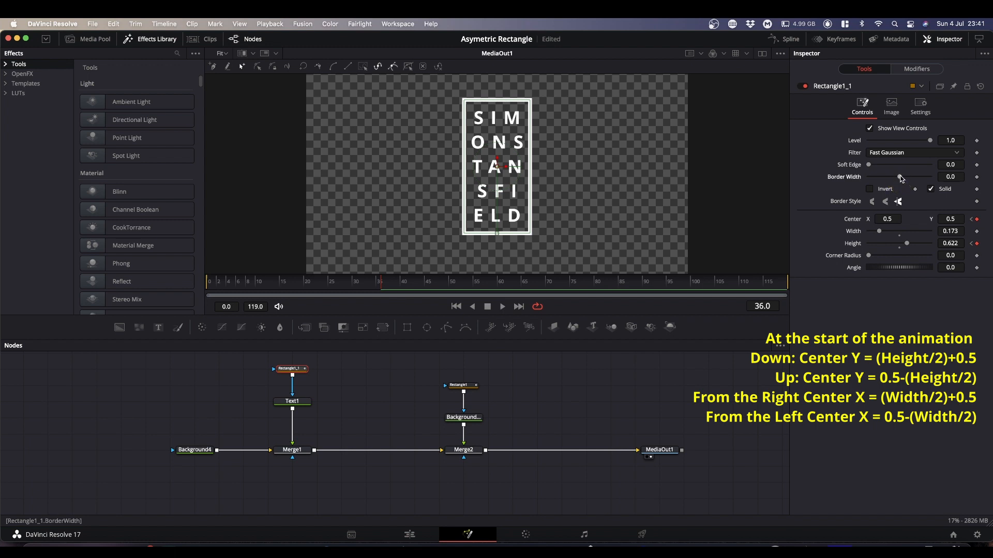
mouse_move(606, 320)
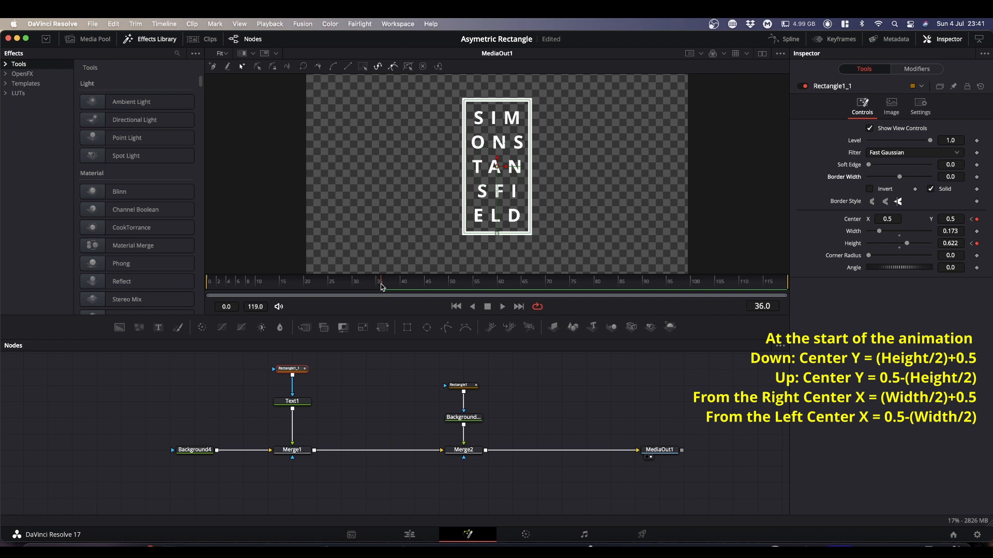
drag(380, 282, 334, 281)
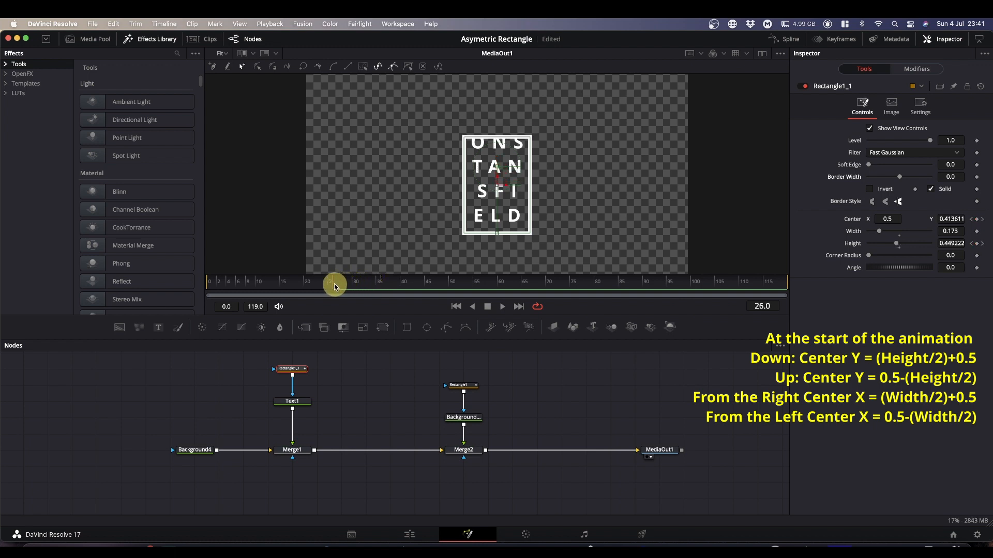
drag(335, 286, 246, 291)
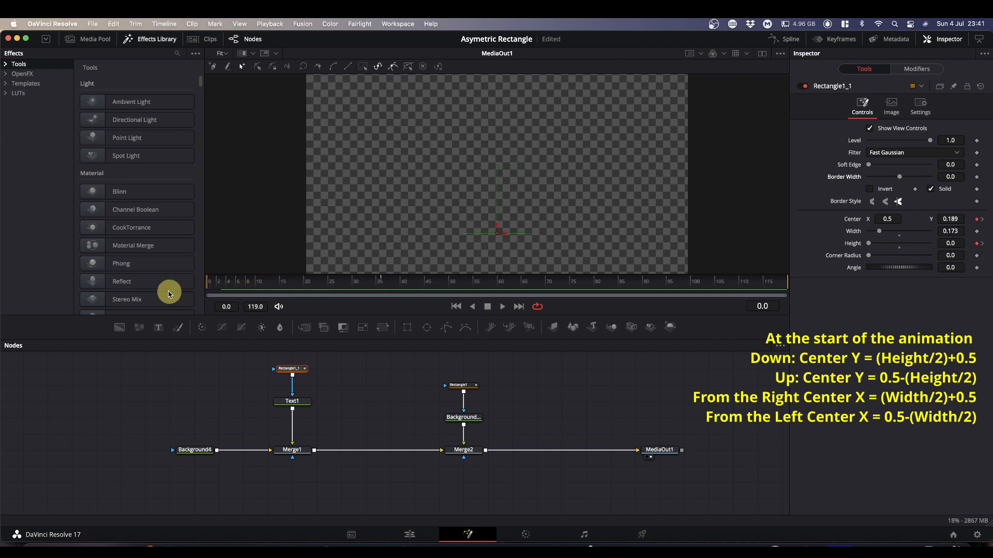
drag(171, 292, 239, 292)
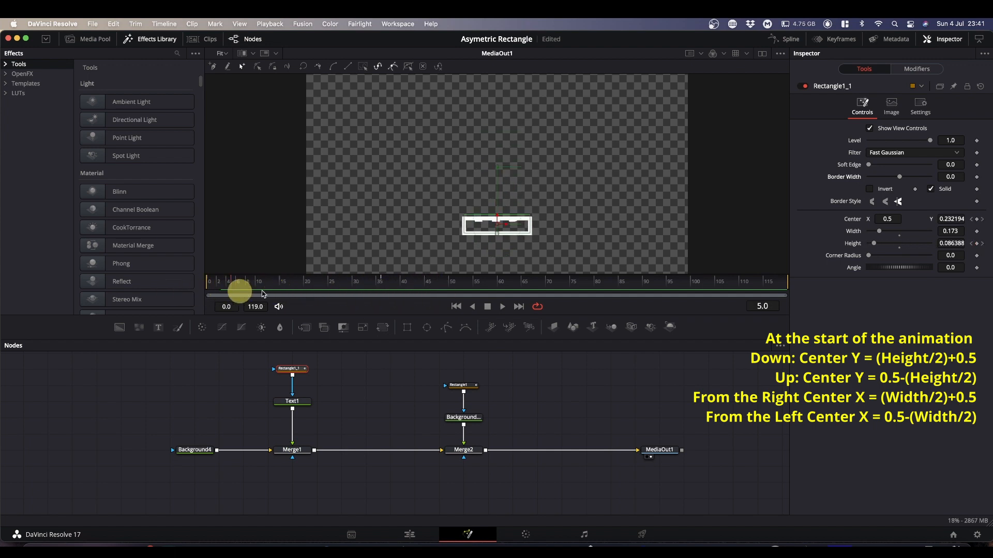
drag(239, 292, 372, 293)
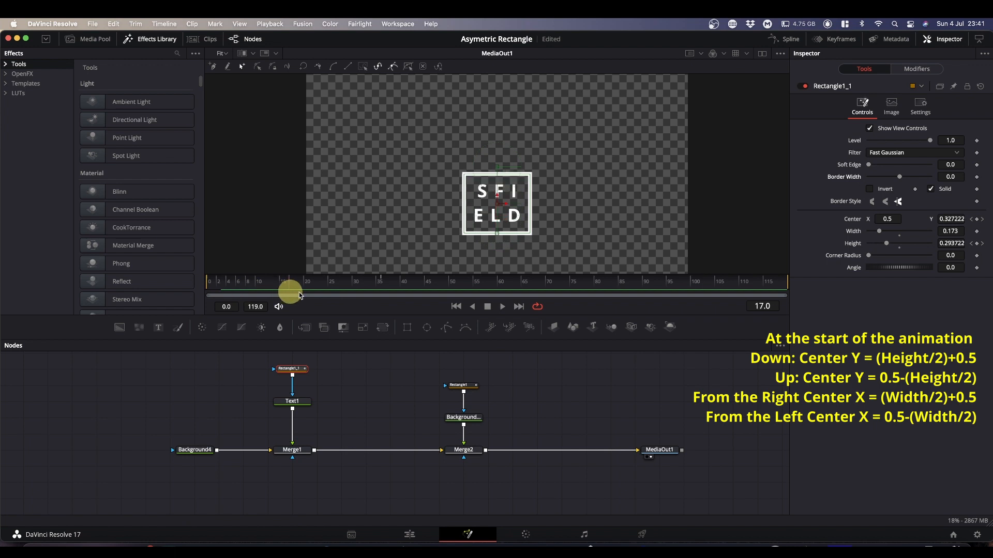
drag(290, 294, 381, 293)
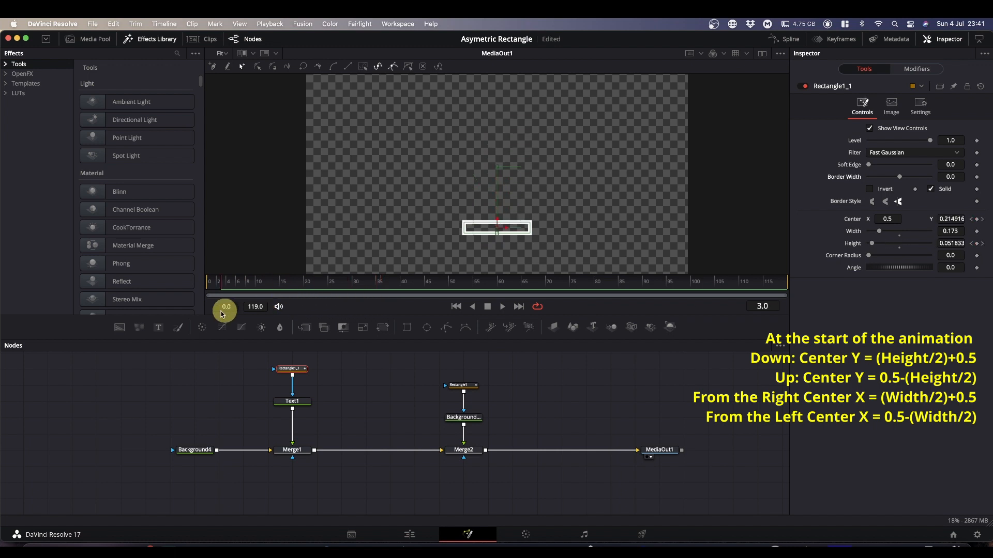
drag(225, 307, 381, 311)
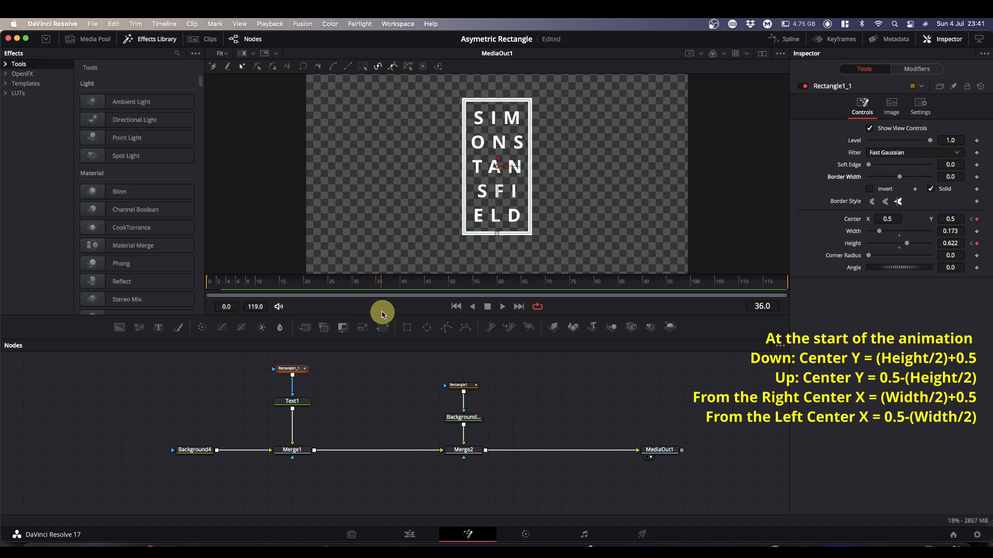